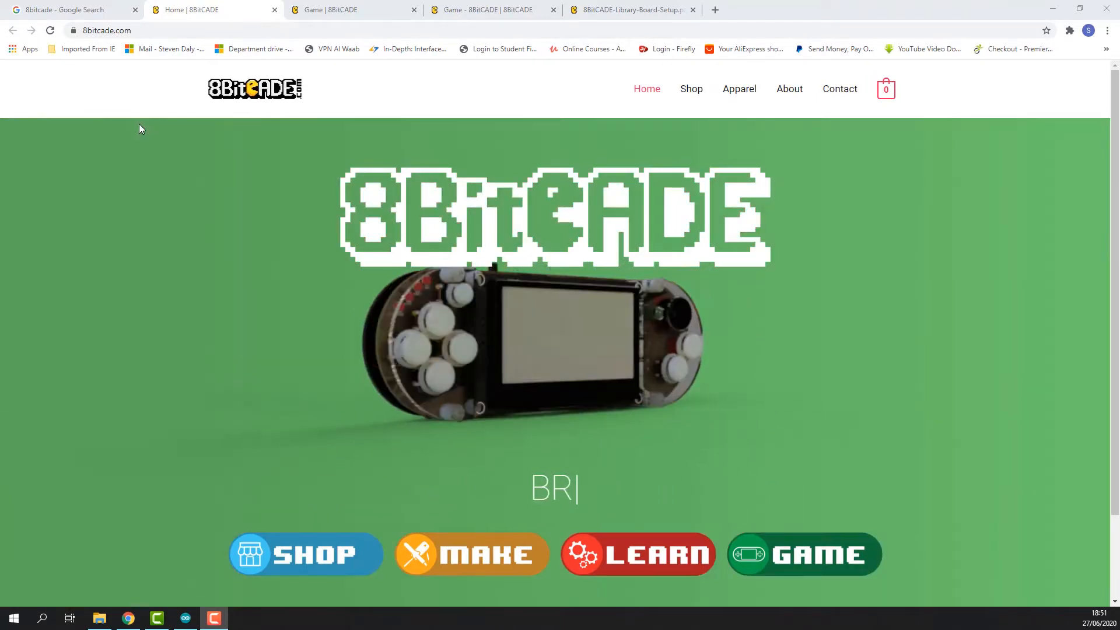
# Step: Search Google for '8bitcade' via the 8bi suggestion and land on the 8BitCADE home page
pyautogui.click(71, 9)
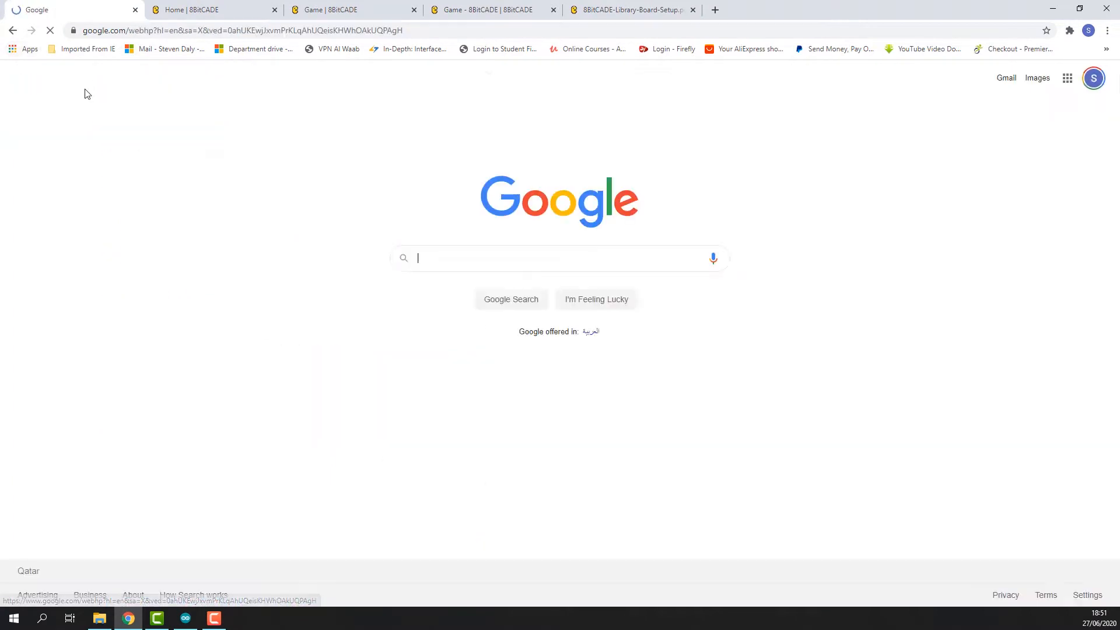
pyautogui.write('8bi')
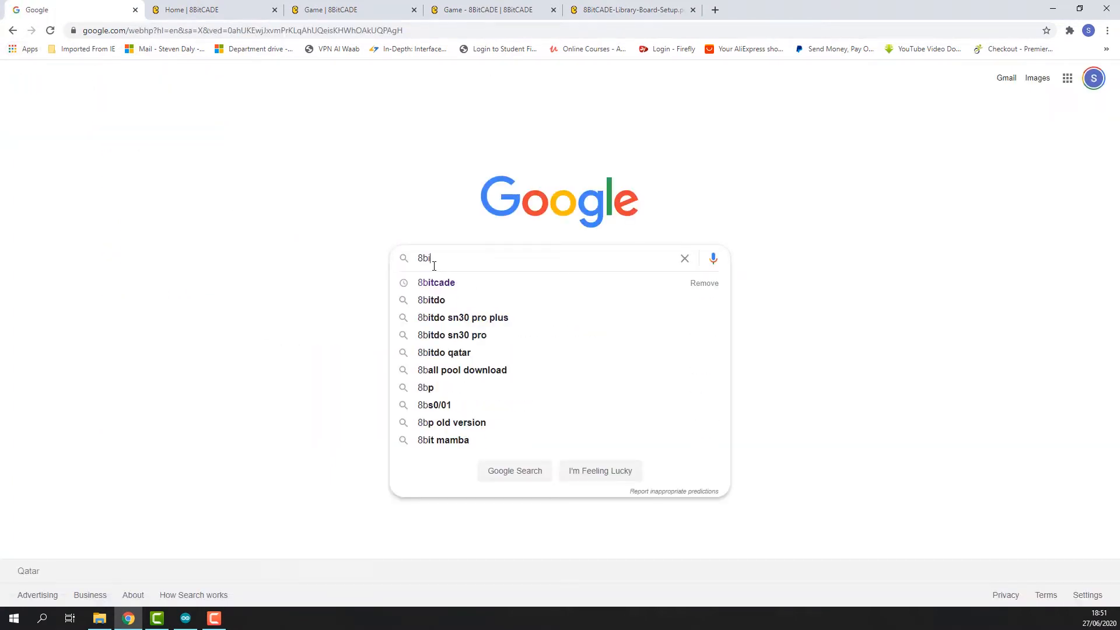
pyautogui.click(435, 283)
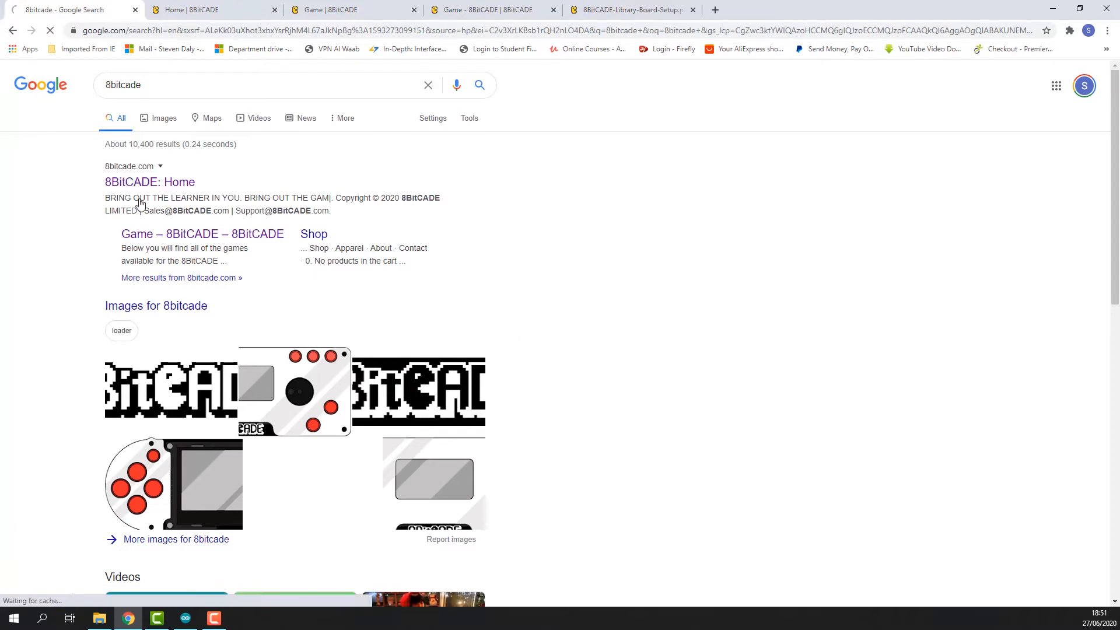
pyautogui.click(149, 182)
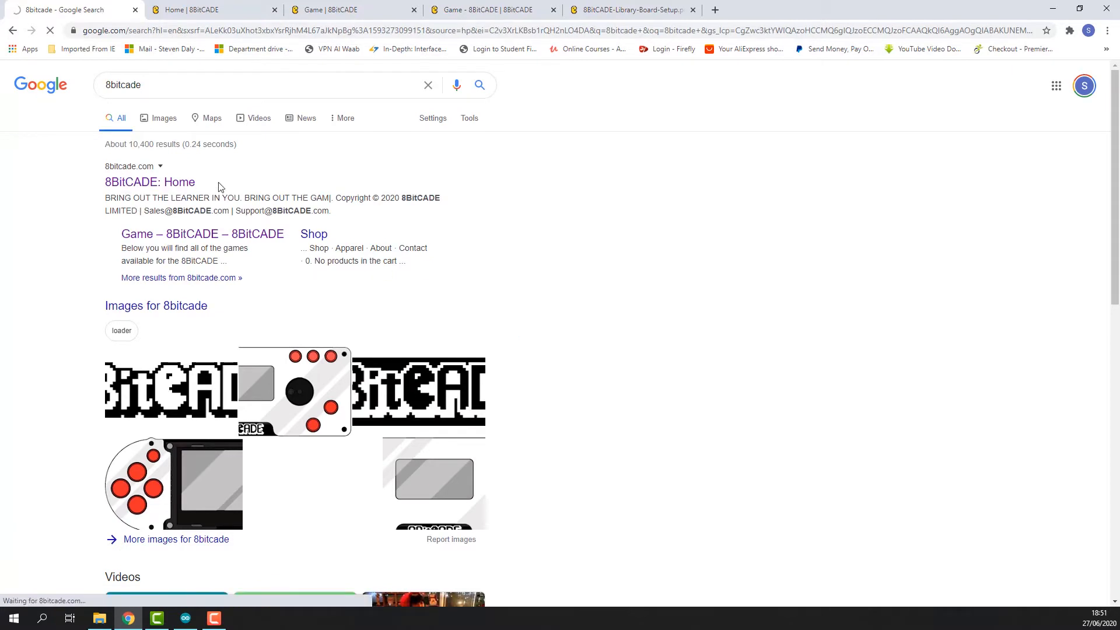
pyautogui.click(150, 182)
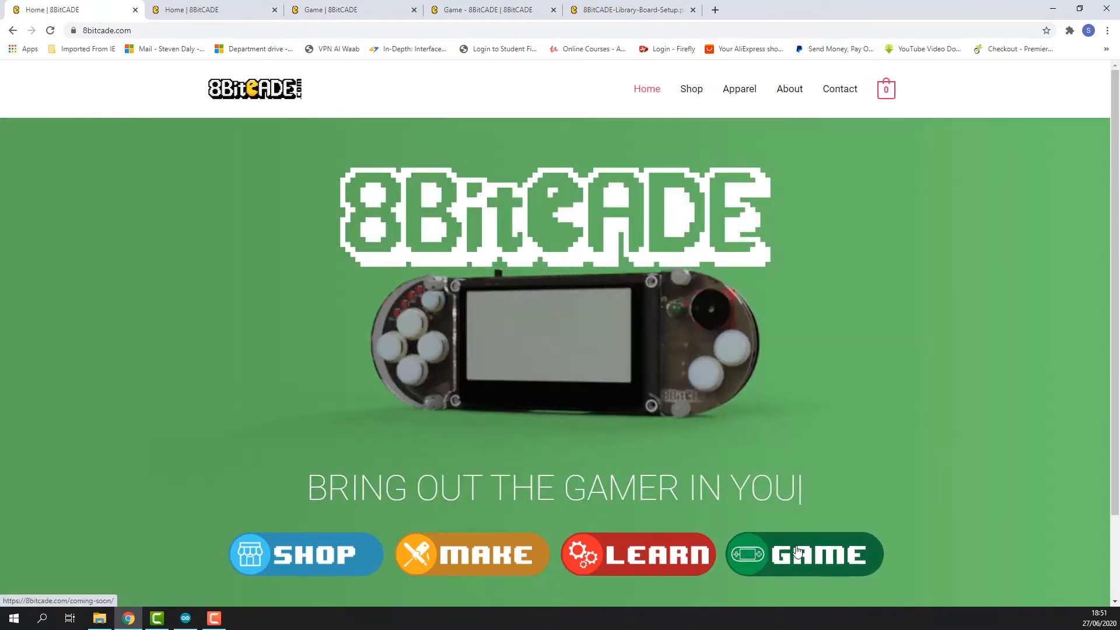
# Step: Go to the site's GAME page and scroll to the Play the 8BitCADE download sections
pyautogui.click(803, 554)
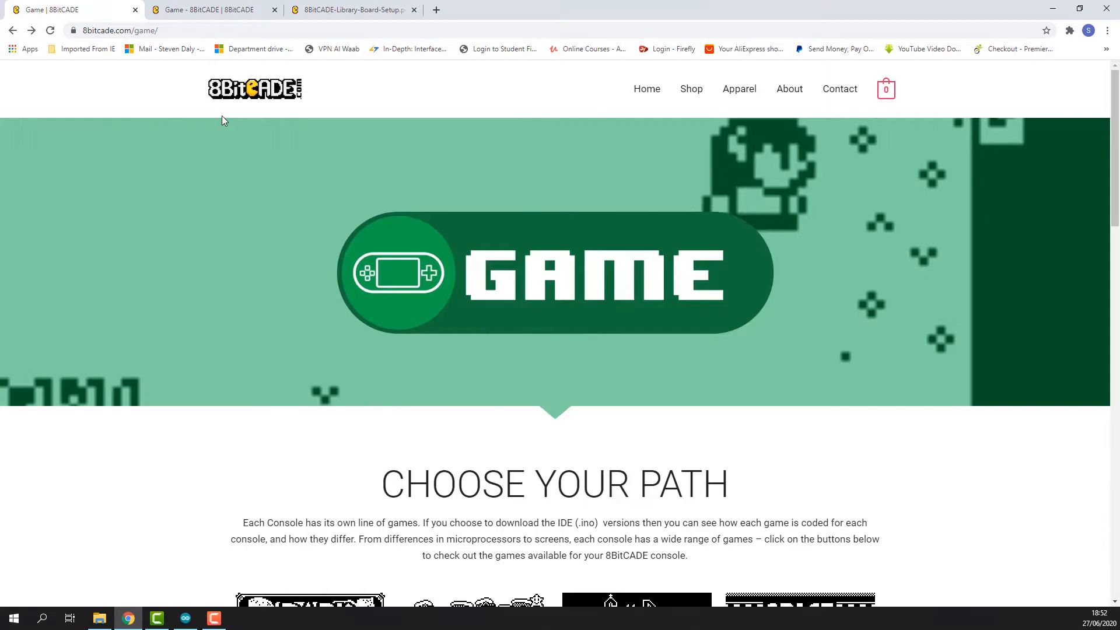
pyautogui.scroll(-3)
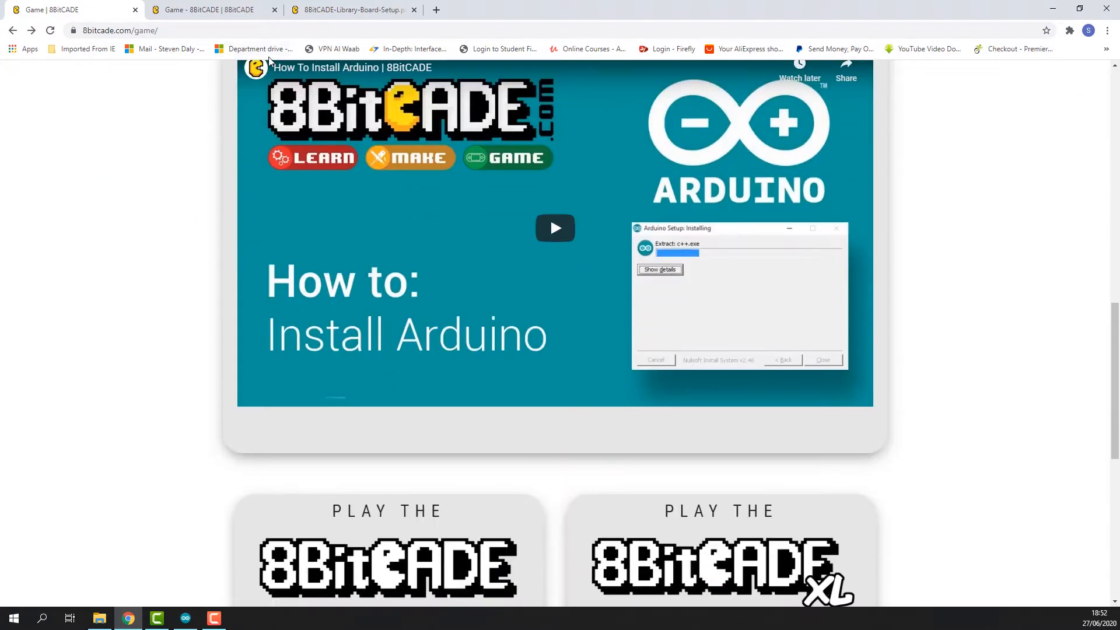
pyautogui.scroll(-3)
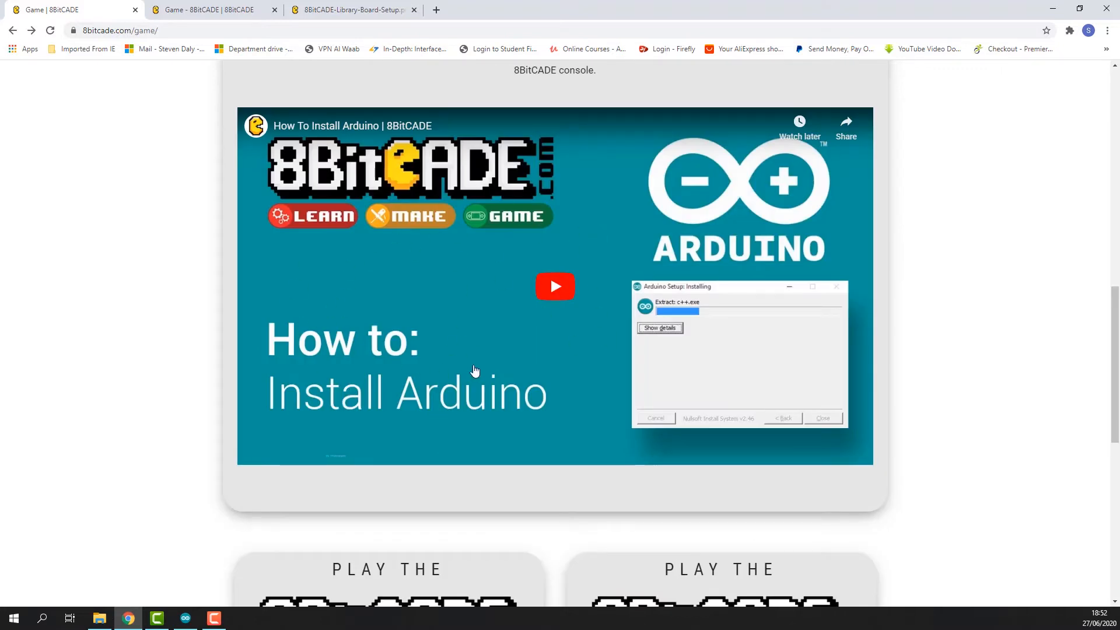
pyautogui.scroll(-3)
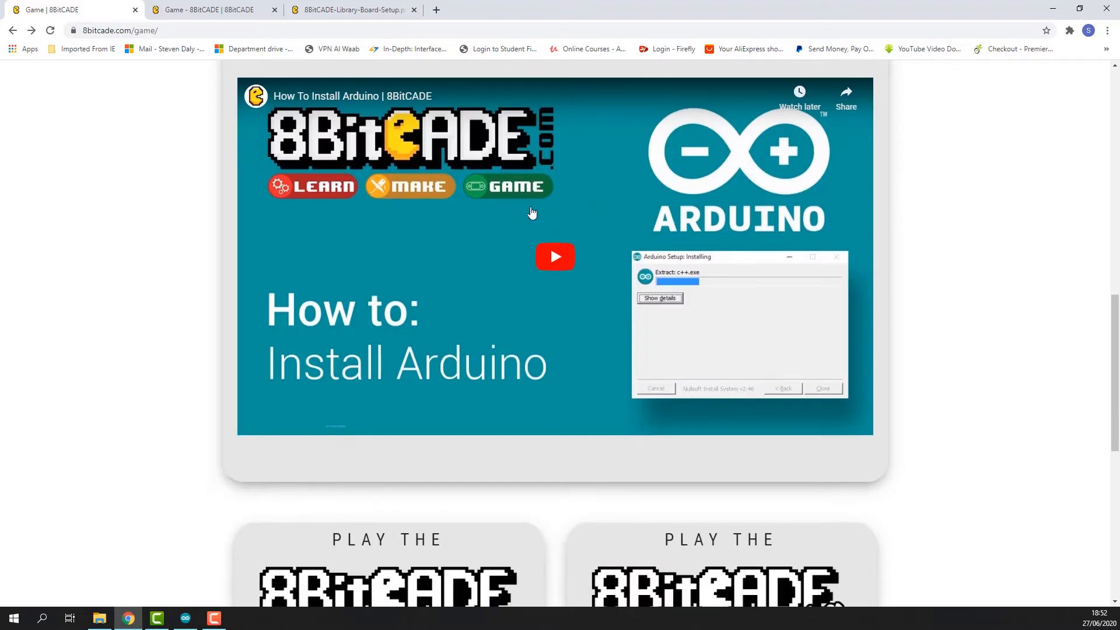
pyautogui.scroll(-3)
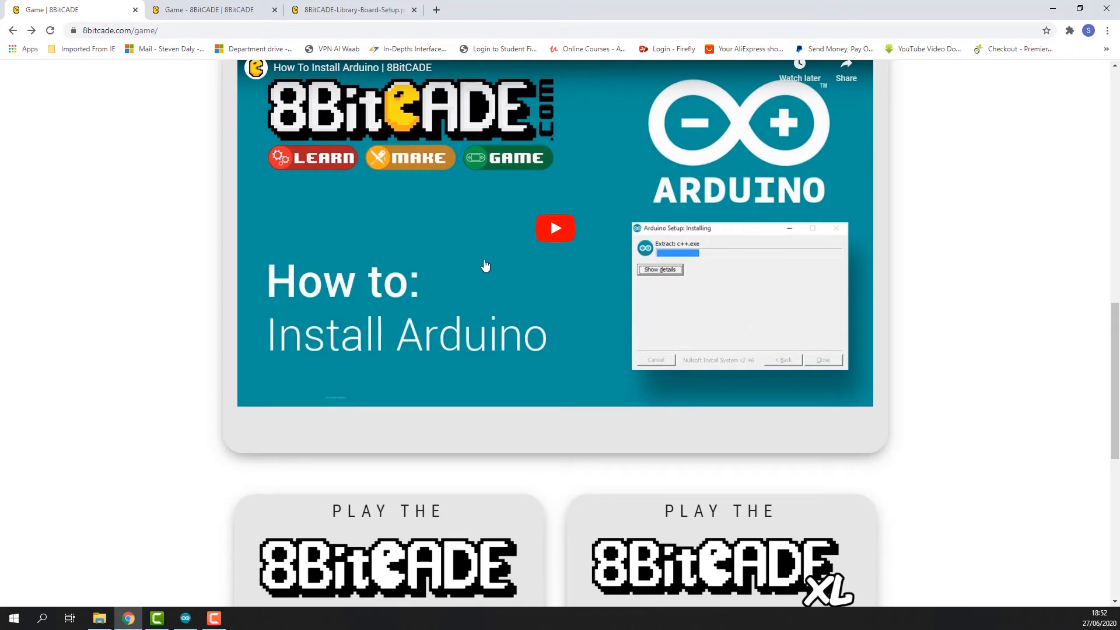
pyautogui.moveTo(482, 261)
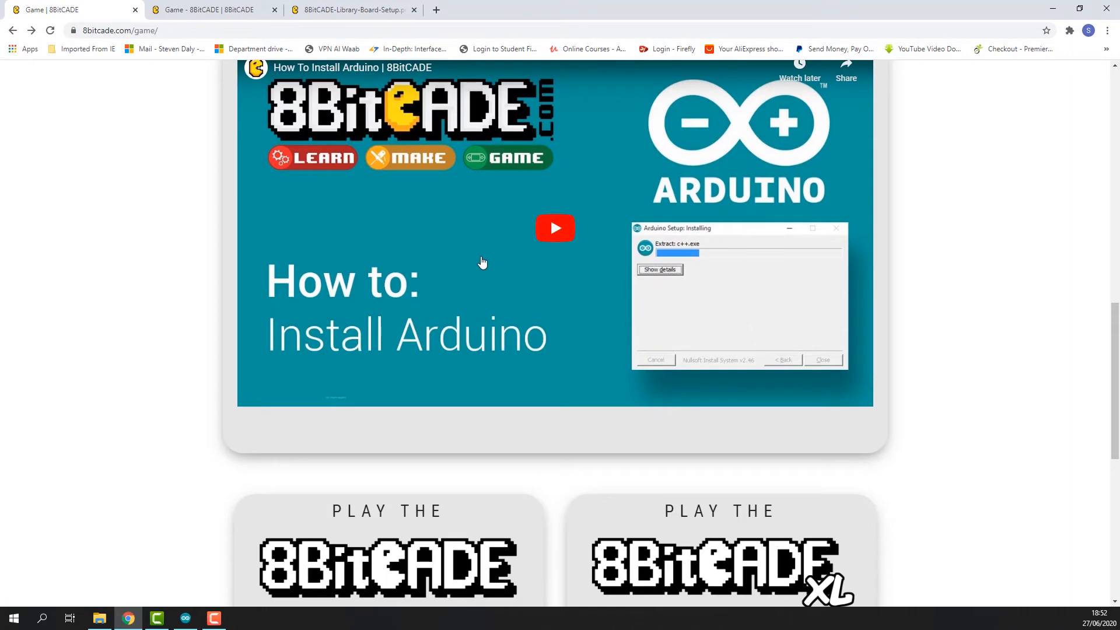
pyautogui.moveTo(475, 255)
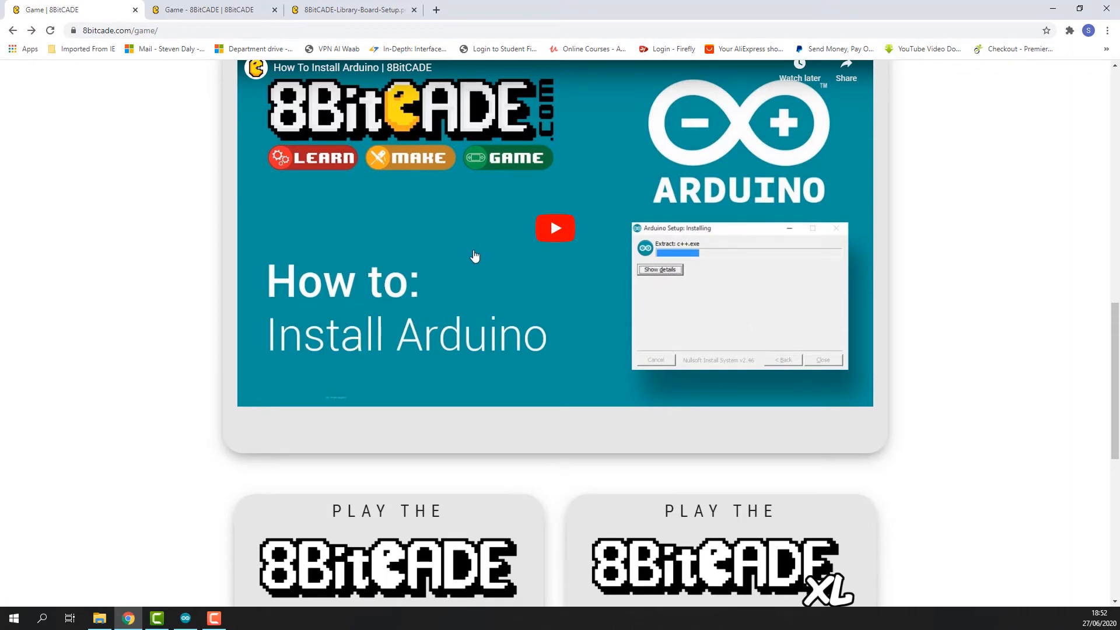
pyautogui.scroll(-3)
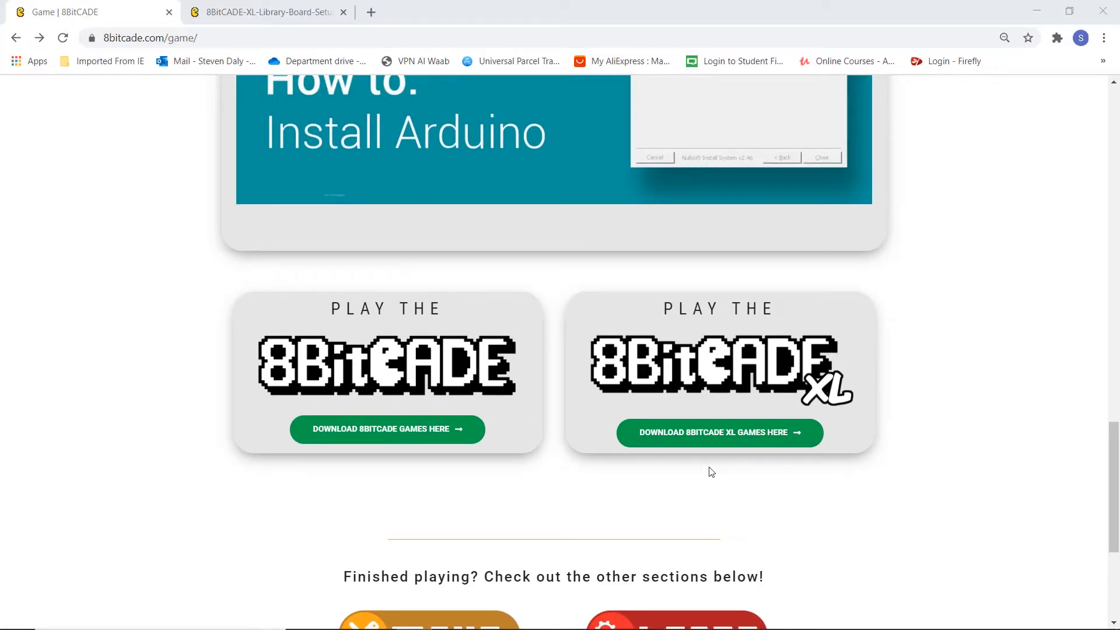
# Step: Follow 'Download 8BitCADE XL Games Here' and scroll to the Arduino Load and Hex Load guides
pyautogui.click(719, 432)
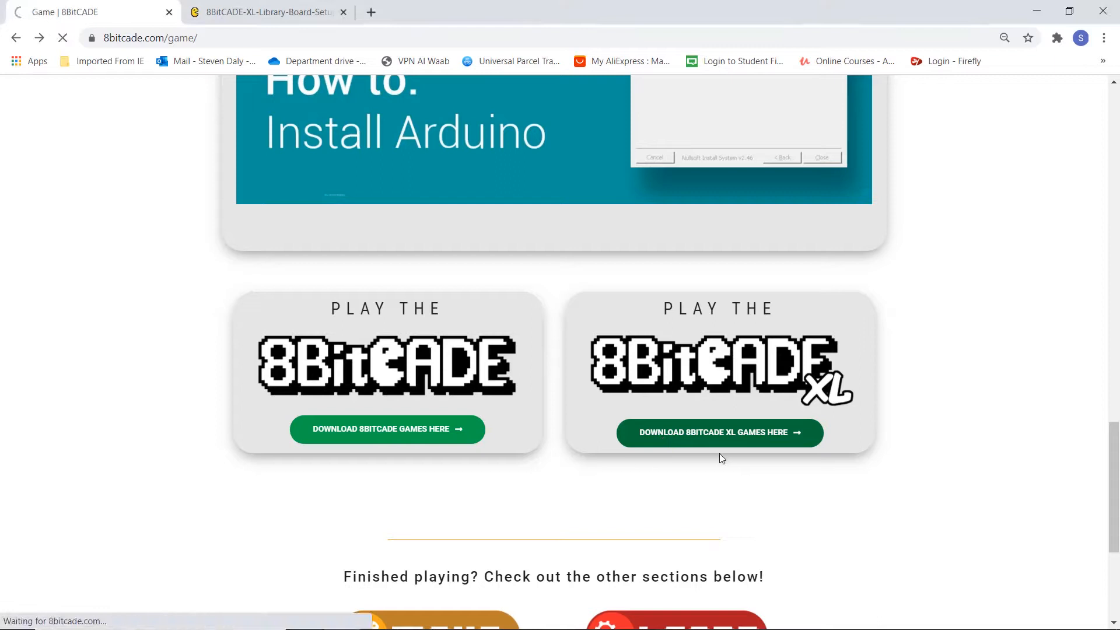
pyautogui.click(719, 431)
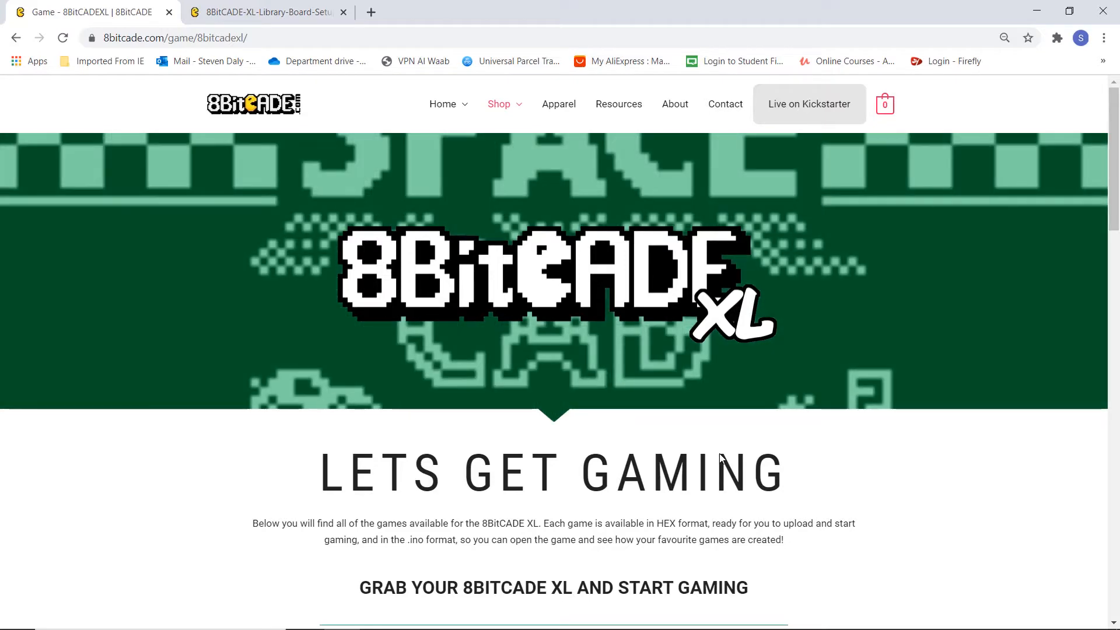
pyautogui.moveTo(771, 589)
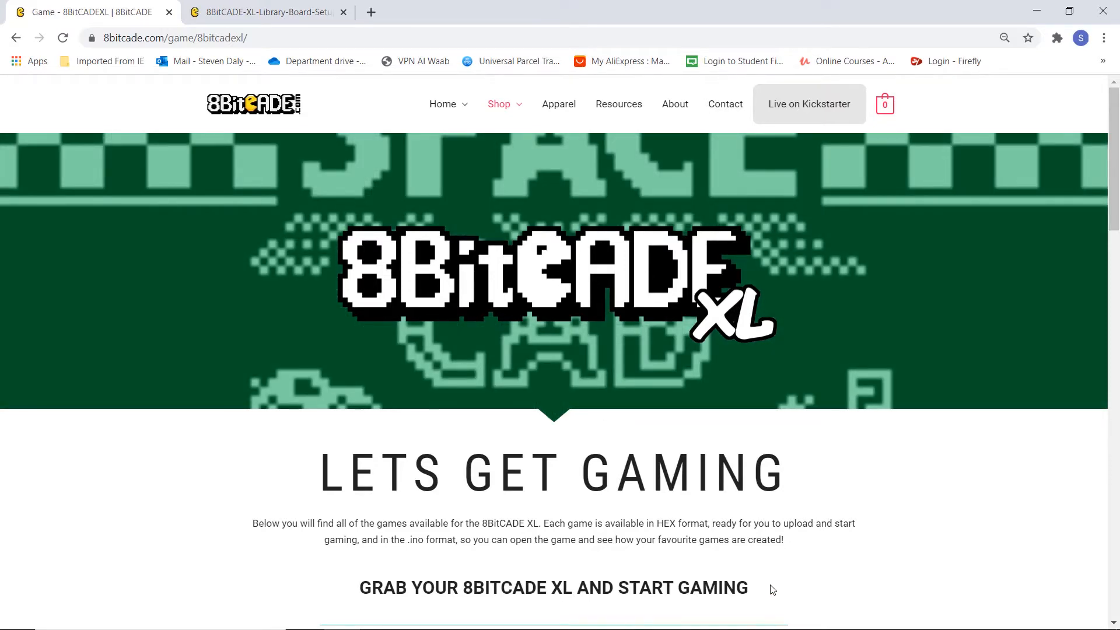
pyautogui.scroll(-3)
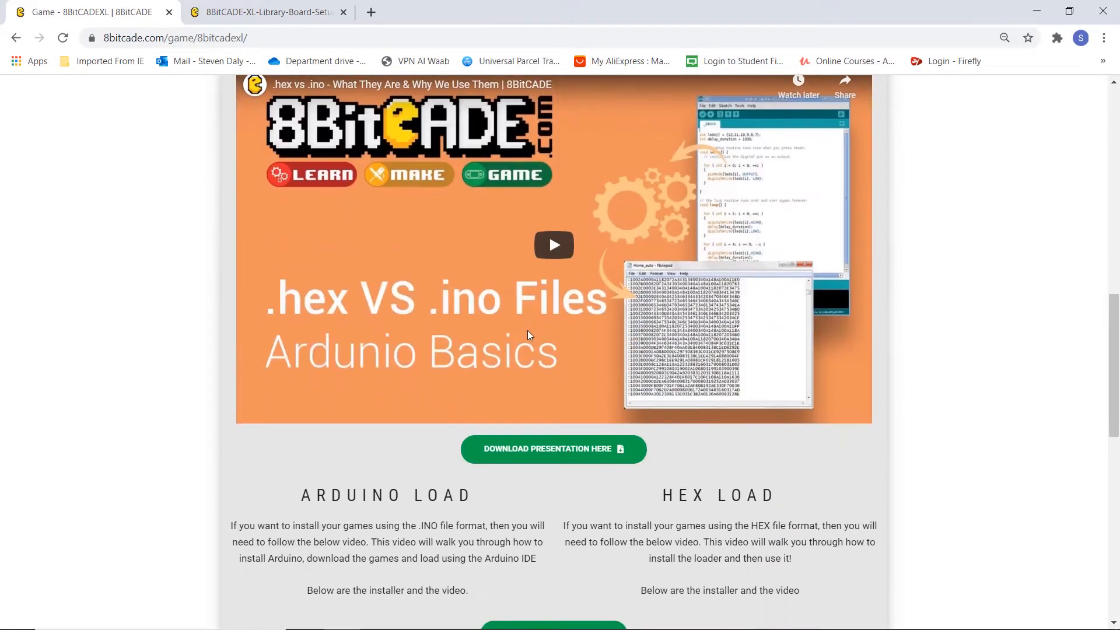
pyautogui.moveTo(447, 303)
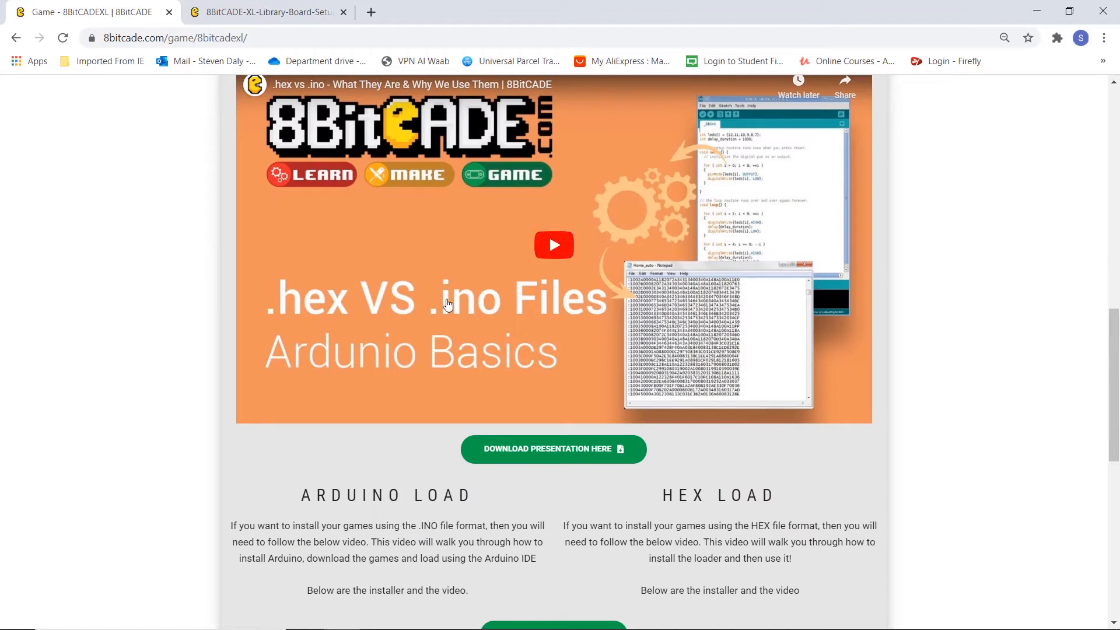
pyautogui.moveTo(477, 300)
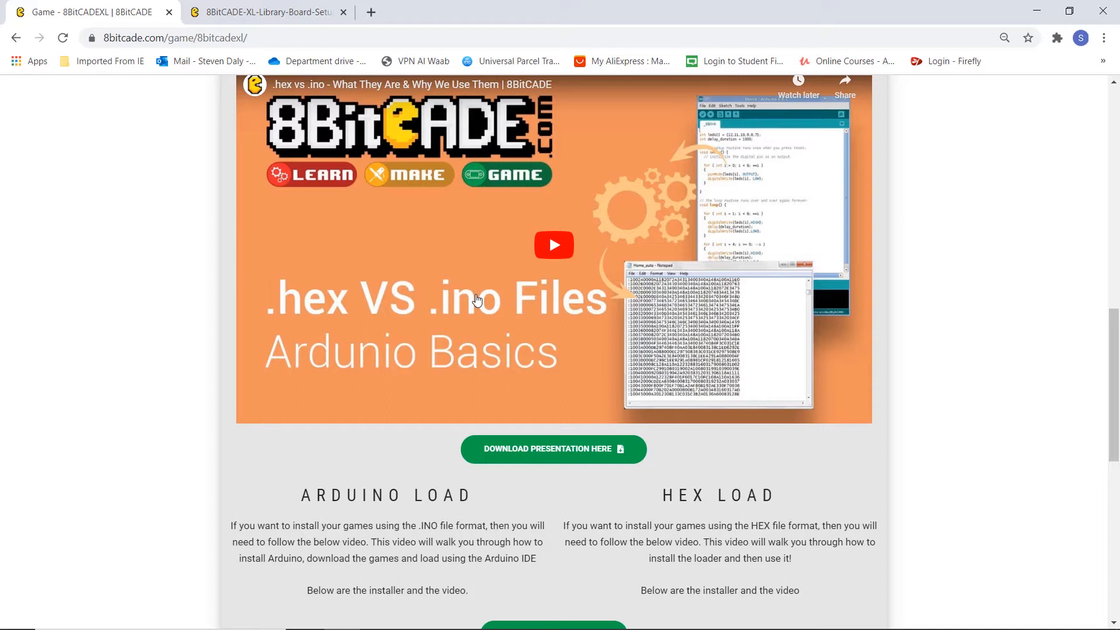
pyautogui.moveTo(478, 296)
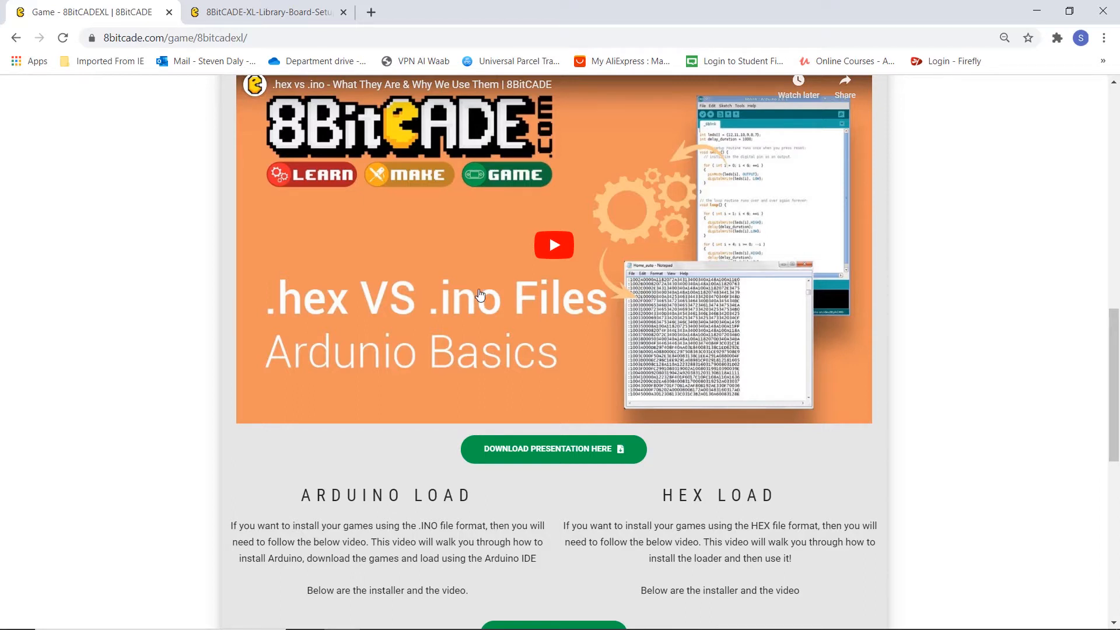
pyautogui.scroll(-3)
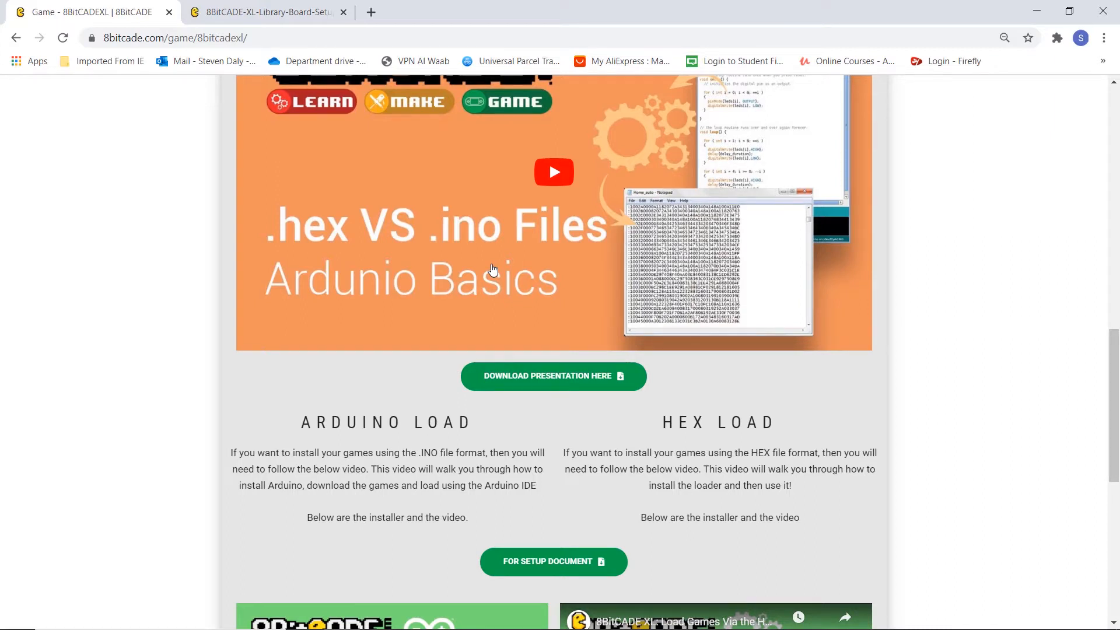
pyautogui.moveTo(534, 216)
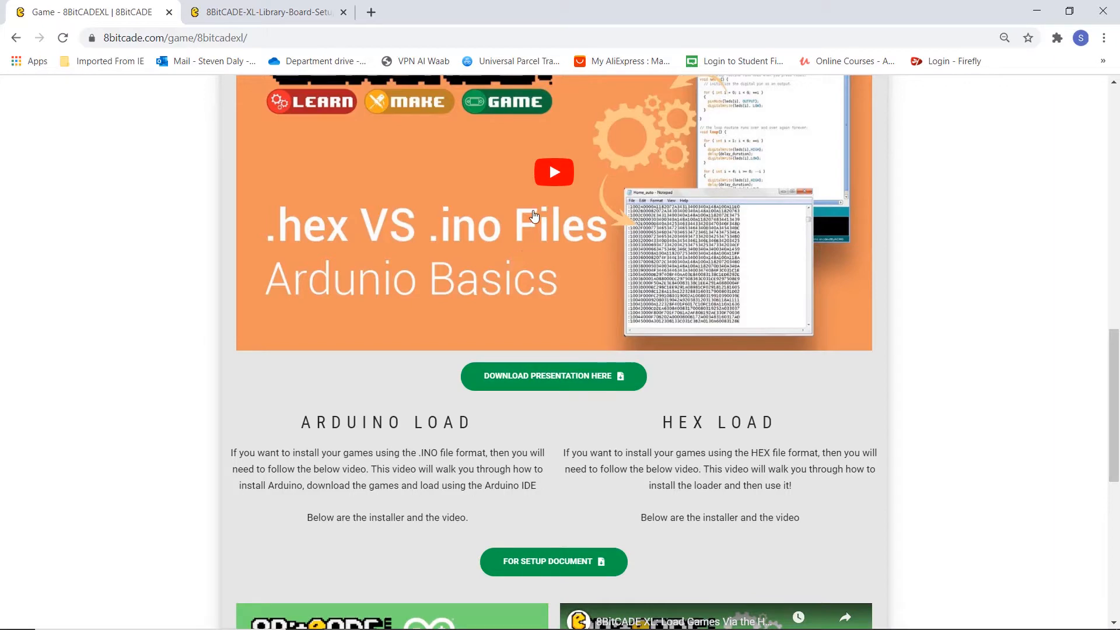
pyautogui.scroll(-3)
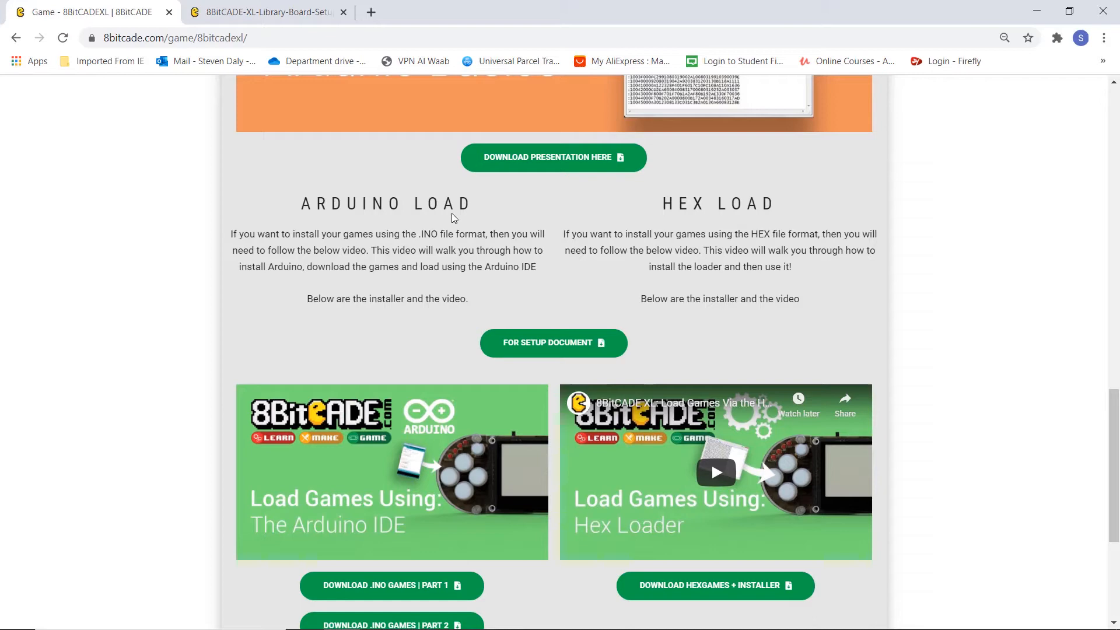
pyautogui.moveTo(311, 221)
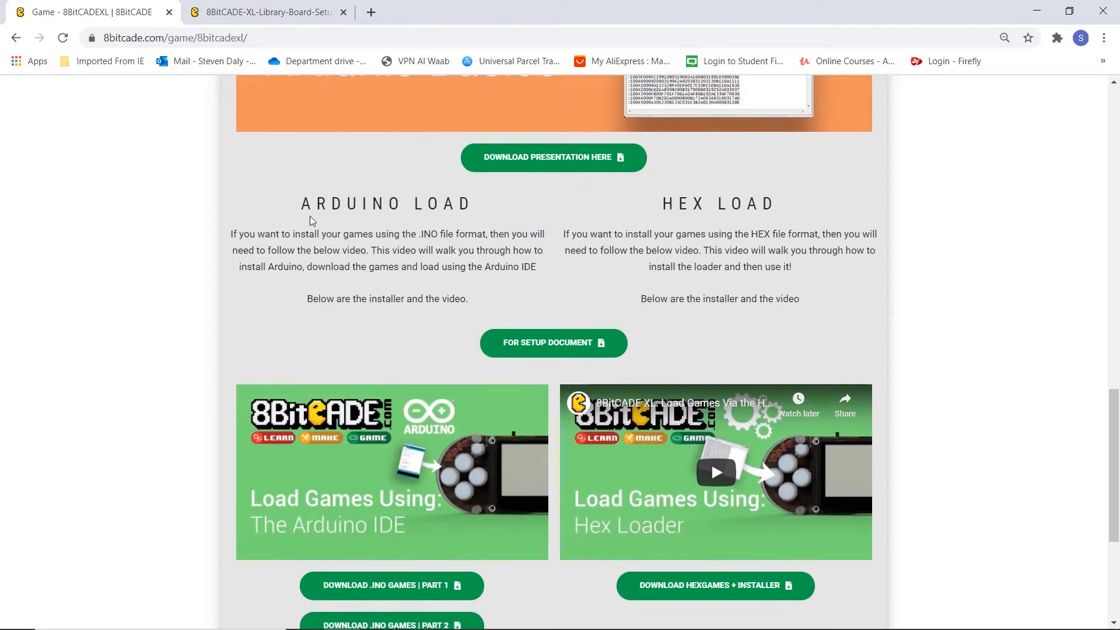
# Step: From the Arduino Load section, open the 'For Setup Document' board-setup PDF in a new tab
pyautogui.scroll(-3)
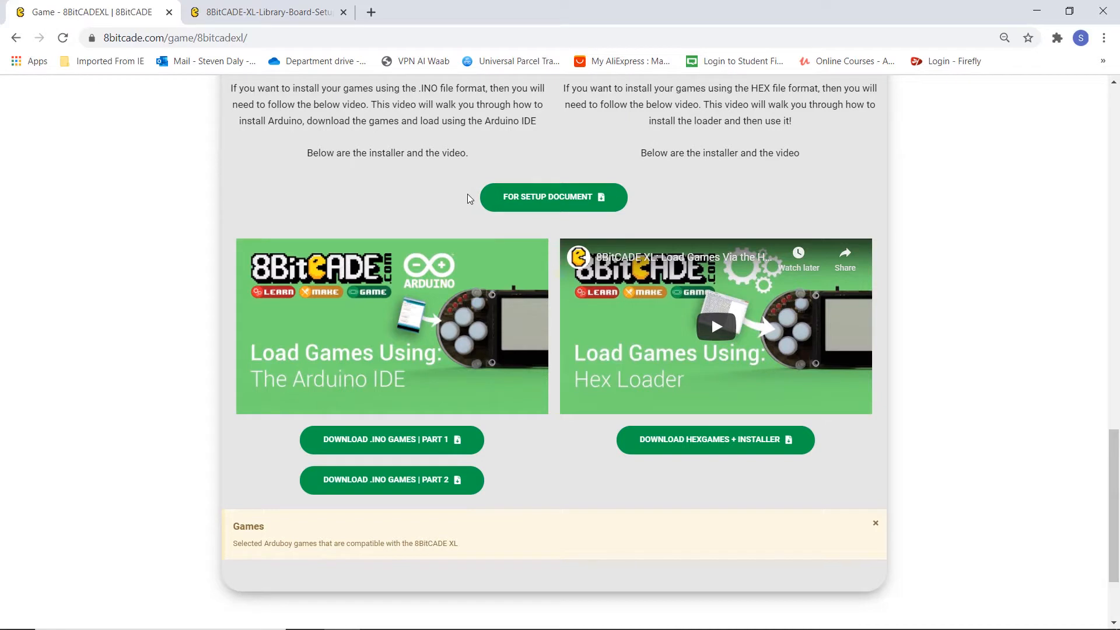
pyautogui.moveTo(557, 370)
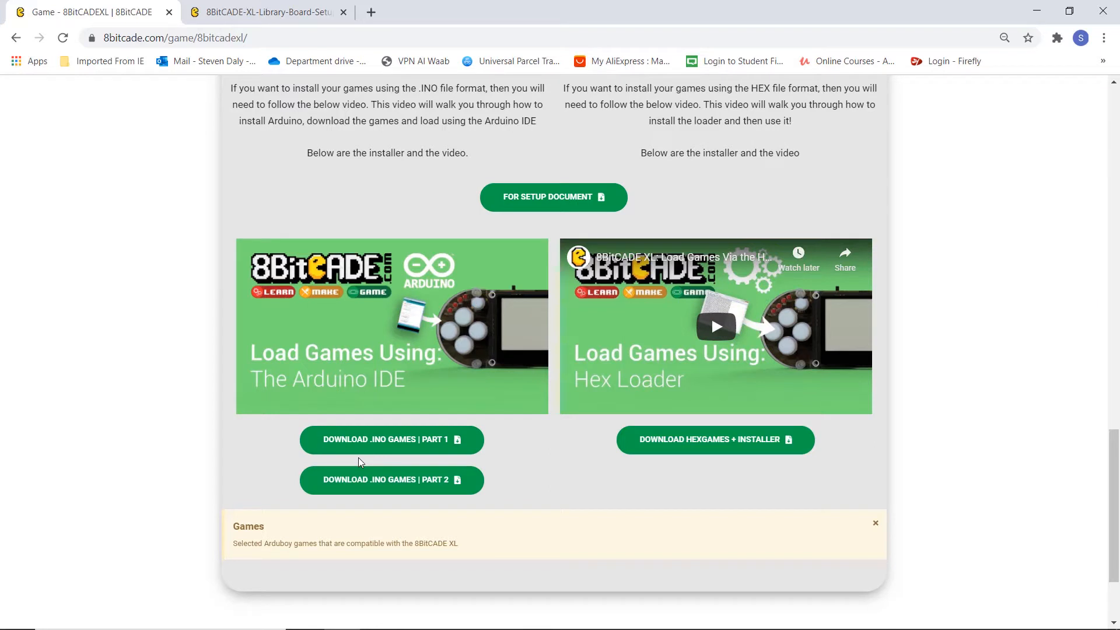
pyautogui.moveTo(377, 397)
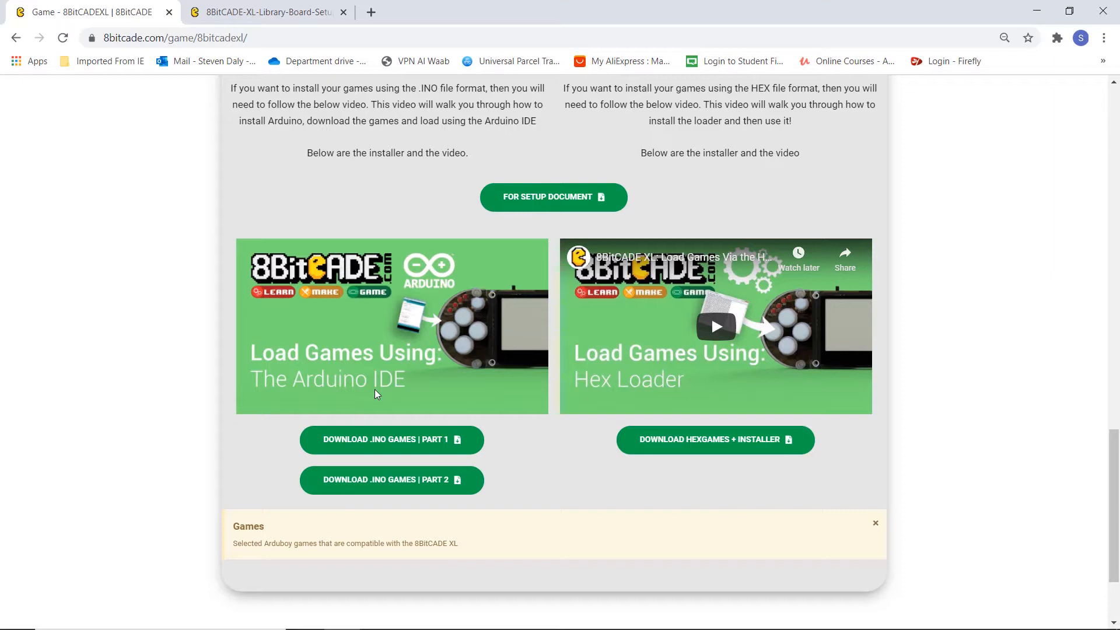
pyautogui.moveTo(483, 295)
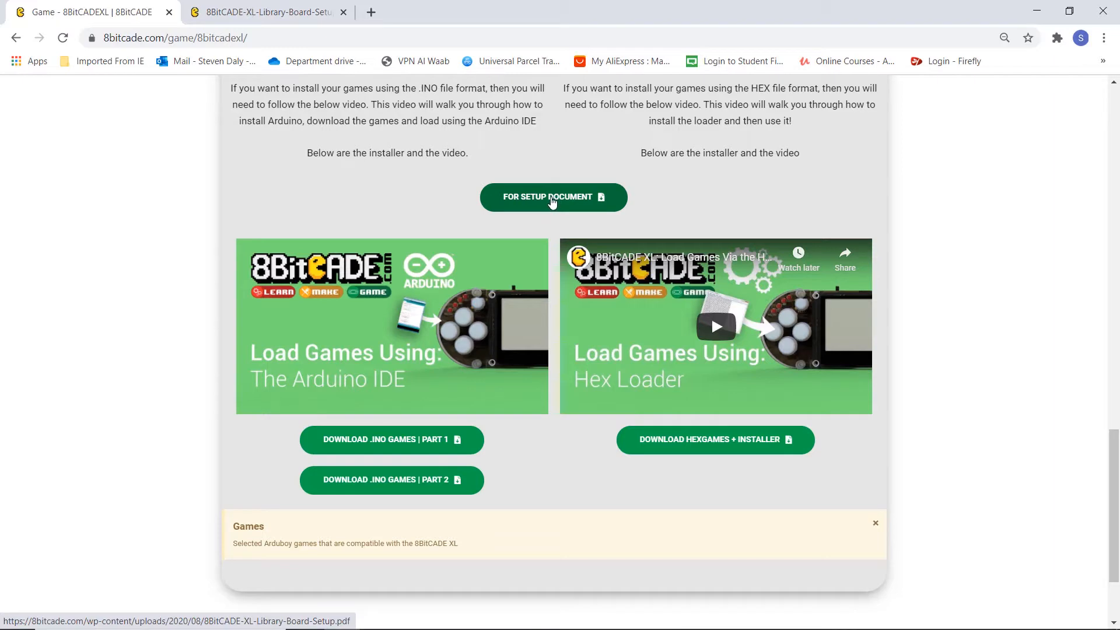
pyautogui.scroll(-3)
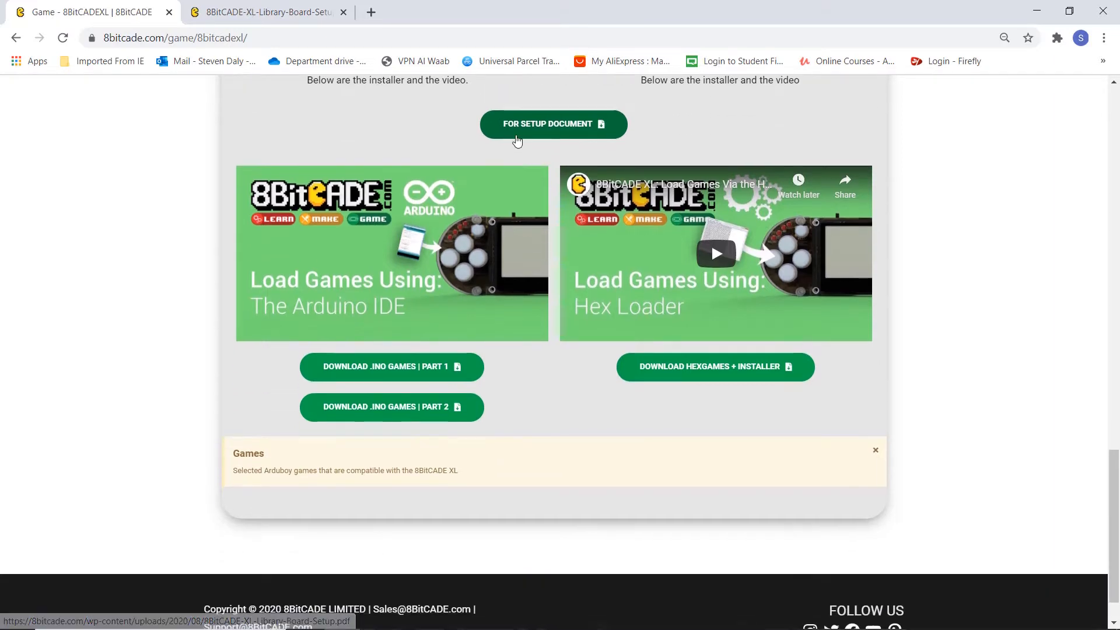
pyautogui.click(552, 123)
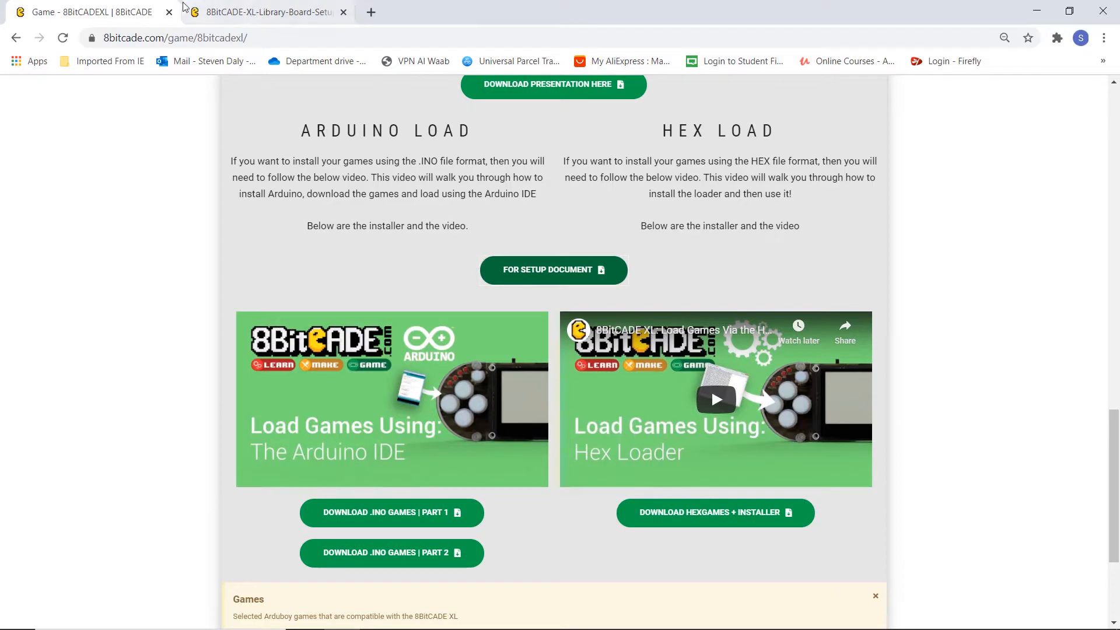
# Step: Read the Library & Board Setup PDF down to page 4 with the Tools menu board settings
pyautogui.click(554, 269)
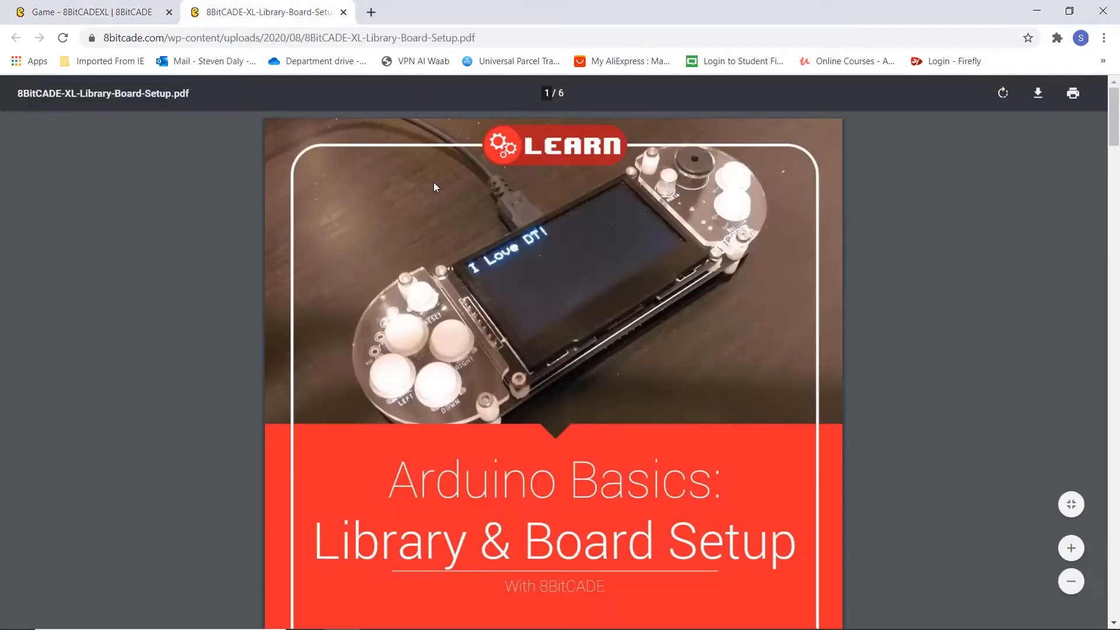
pyautogui.scroll(-3)
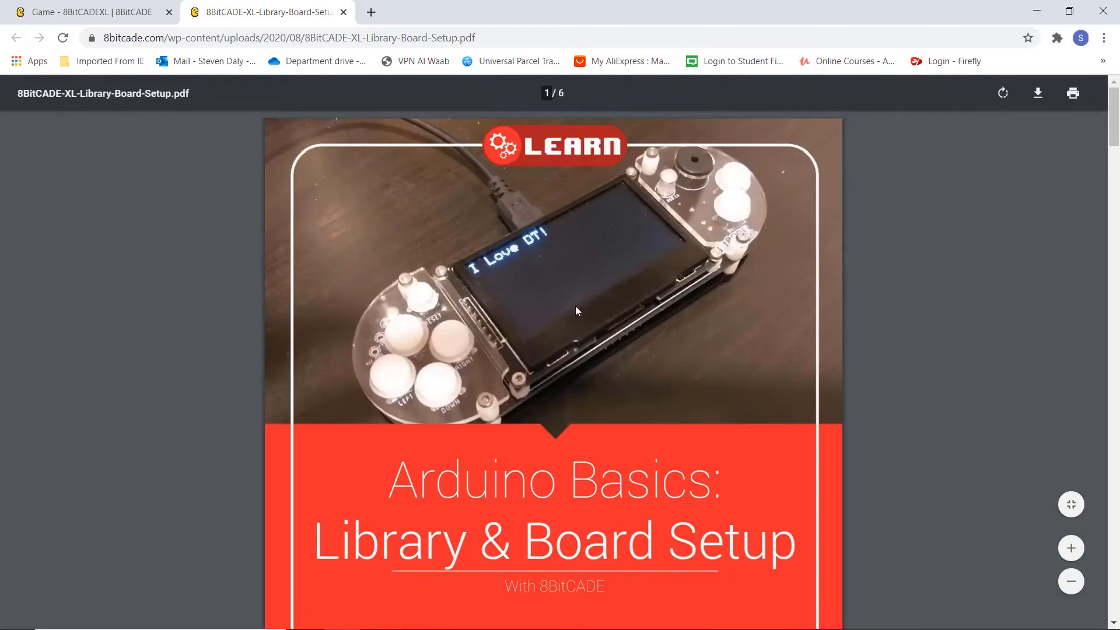
pyautogui.scroll(-3)
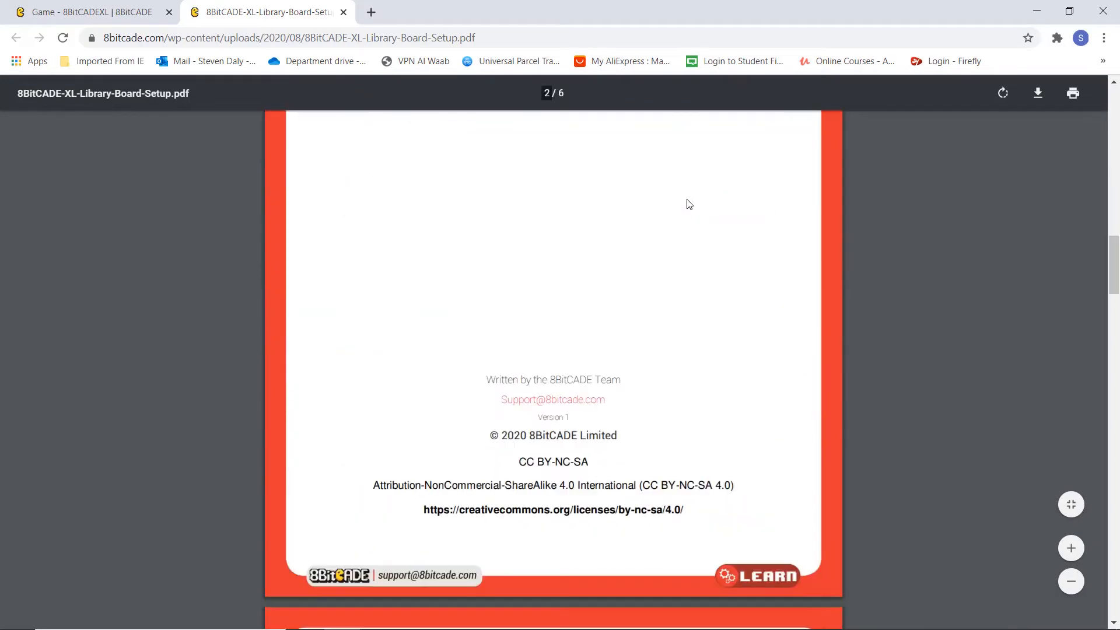
pyautogui.scroll(-3)
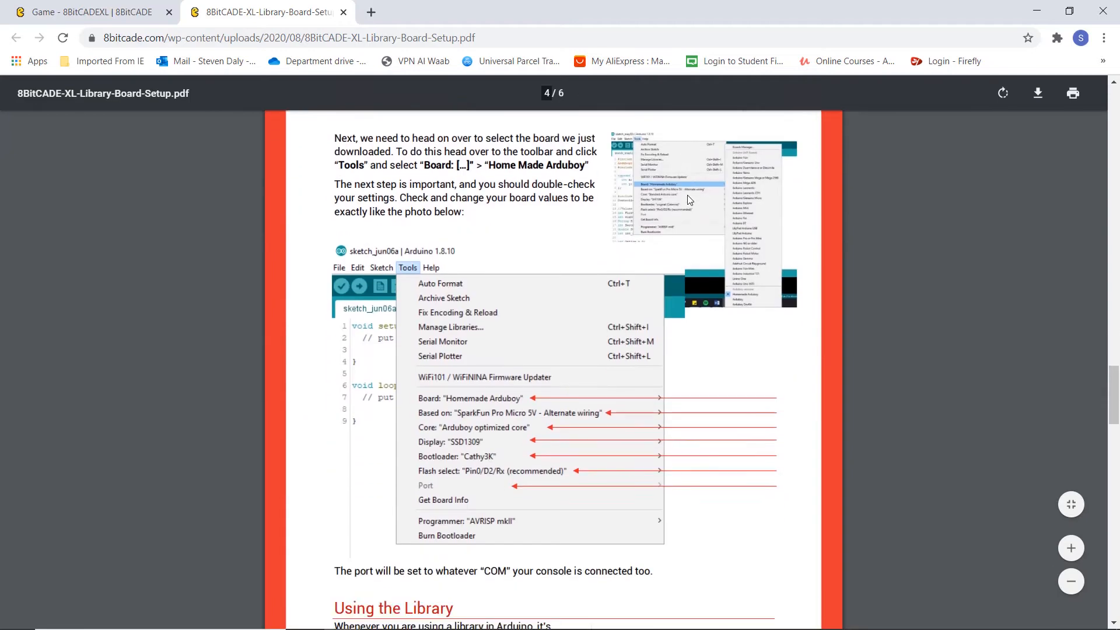
pyautogui.scroll(-3)
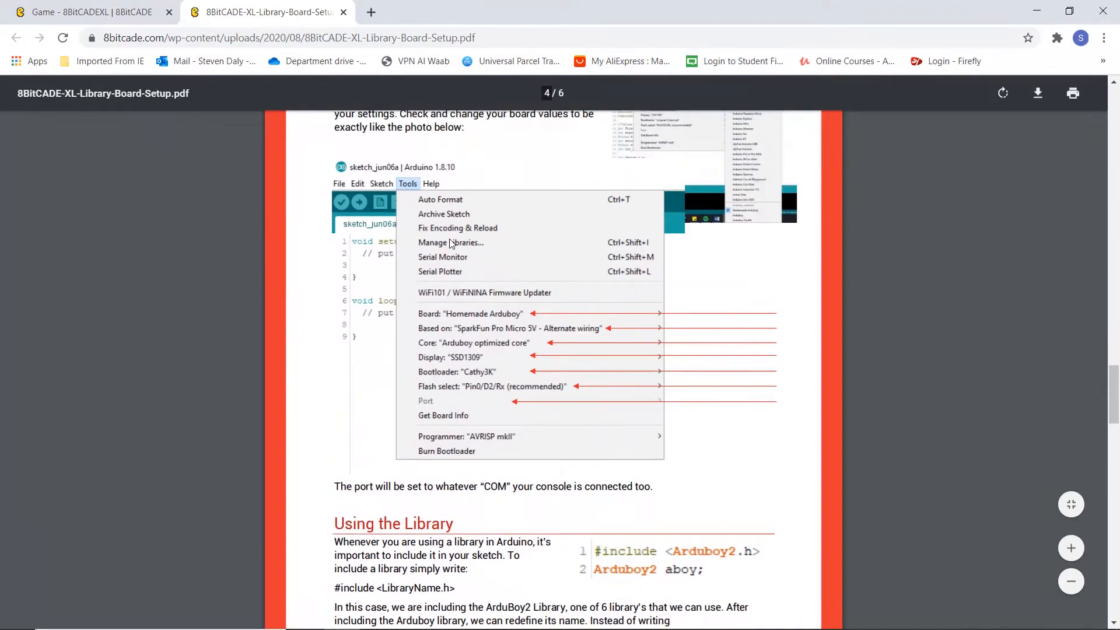
pyautogui.moveTo(643, 285)
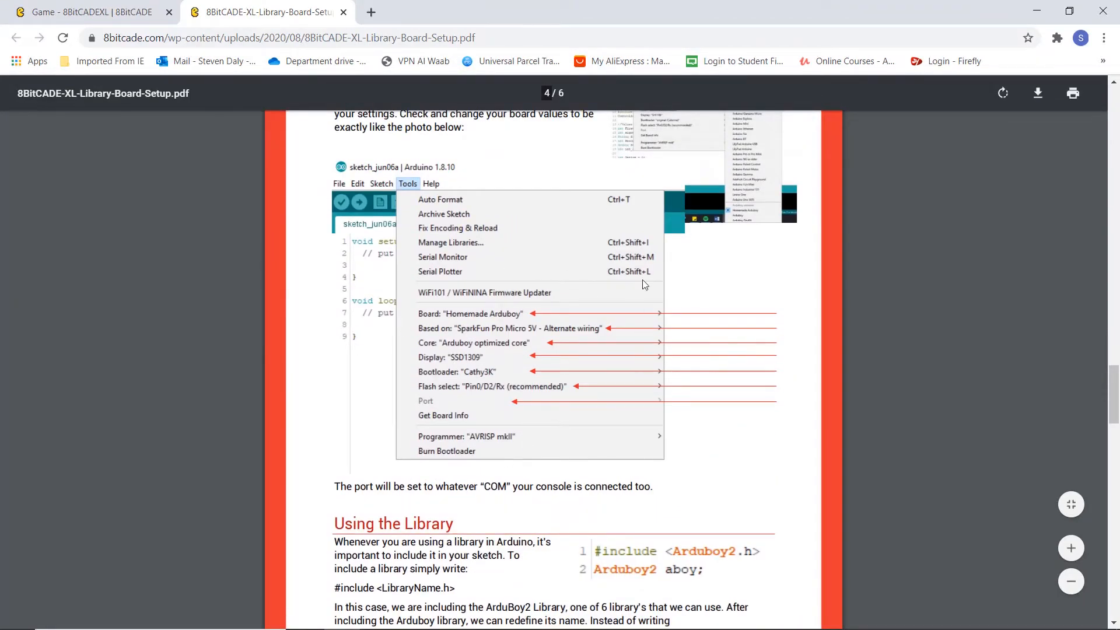
pyautogui.moveTo(514, 341)
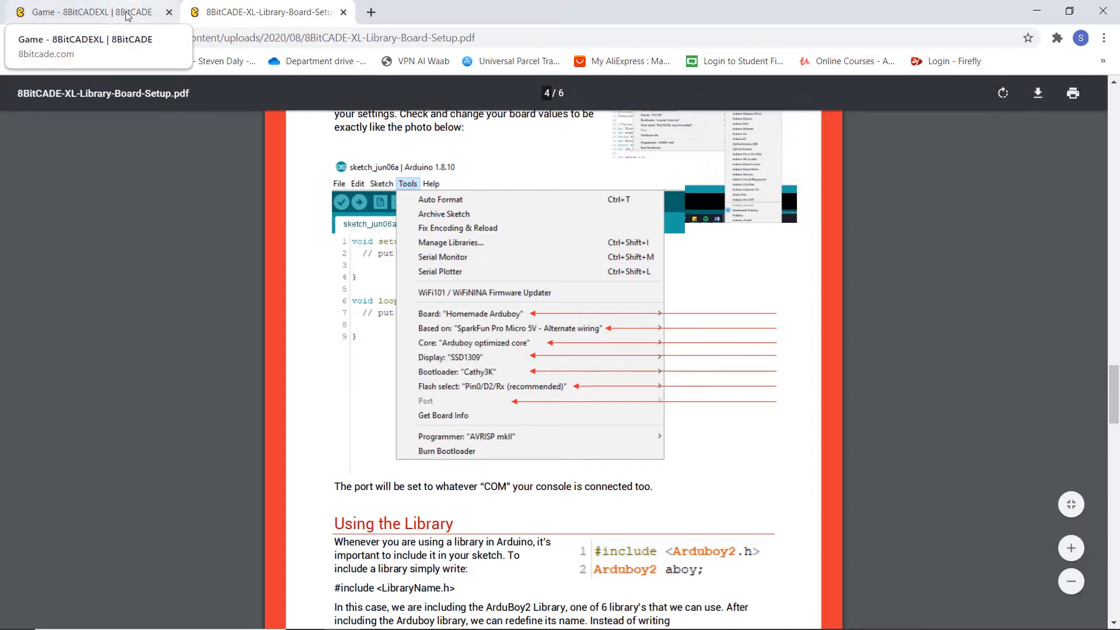
# Step: Back on the XL game page, download the '.INO Games | Part 1' zip to Downloads
pyautogui.click(85, 11)
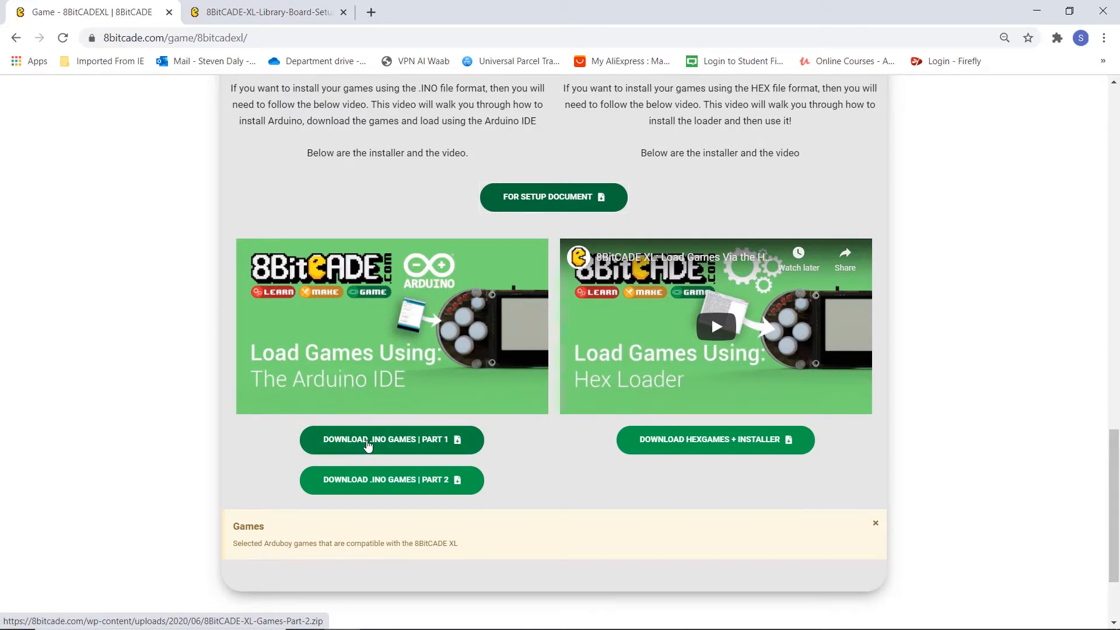
pyautogui.click(392, 439)
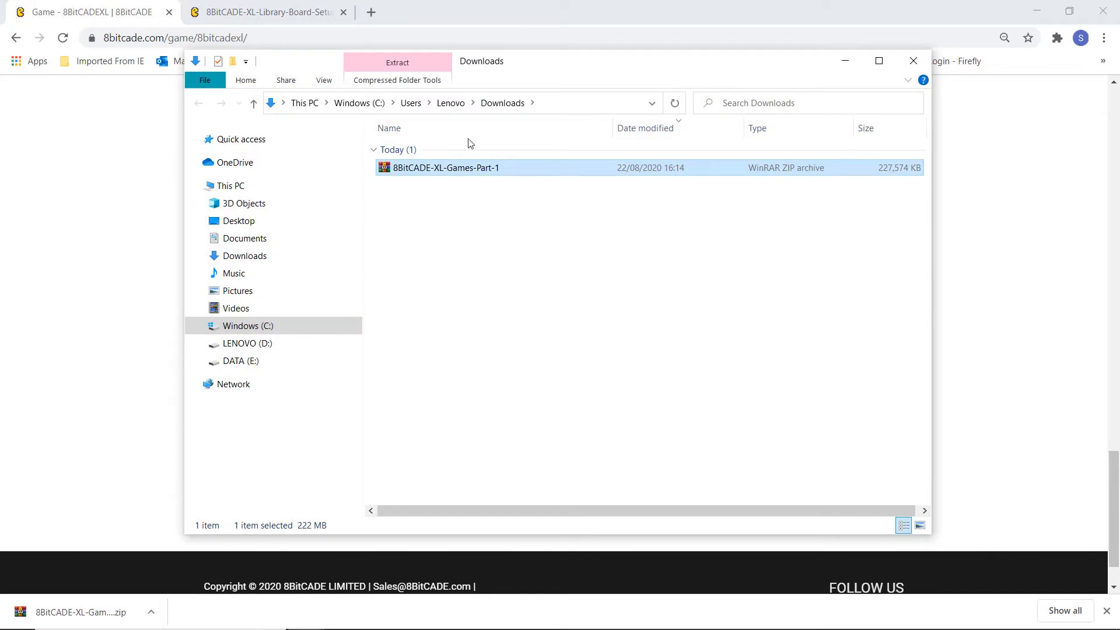
# Step: Move the Part 1 zip to the Desktop and extract it to 8BitCADE-XL-Games-Part-1\
pyautogui.moveTo(446, 167); pyautogui.dragTo(322, 208)
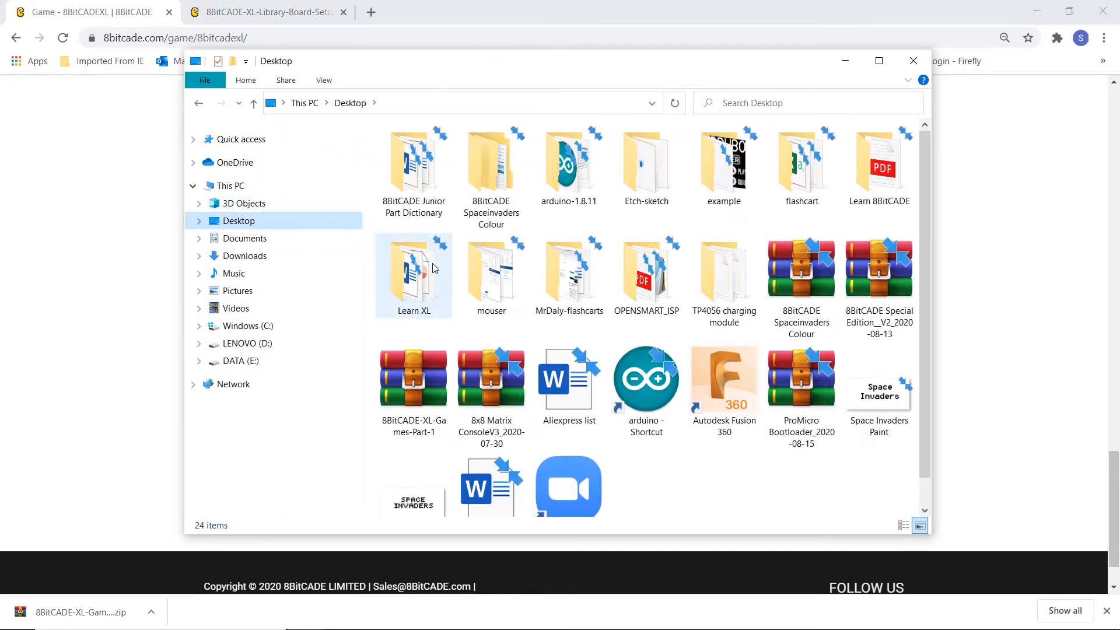
pyautogui.click(413, 378)
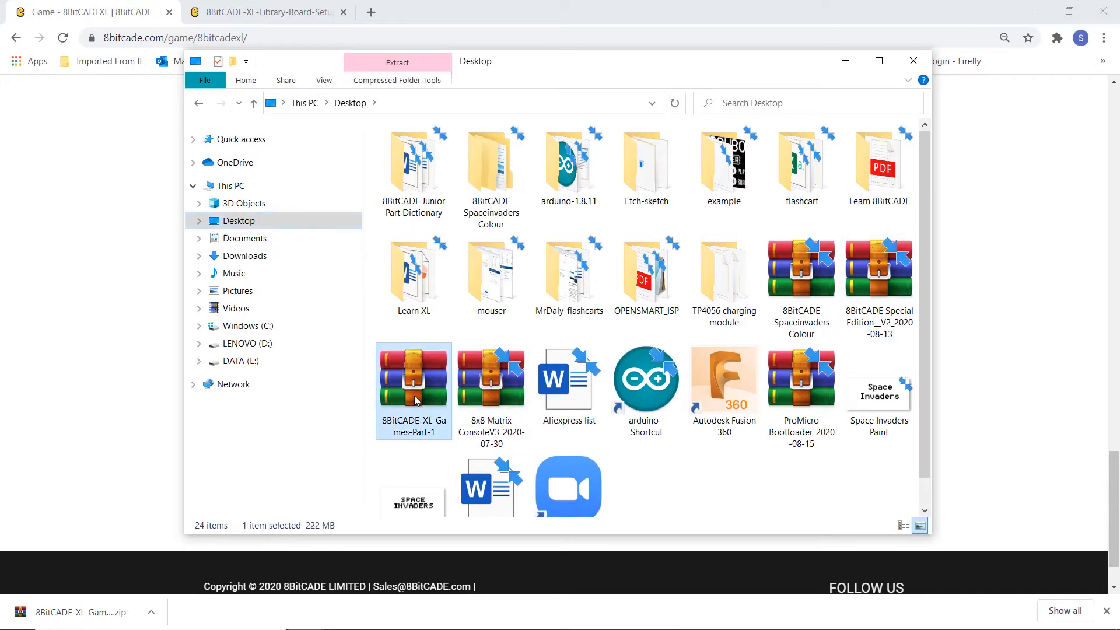
pyautogui.rightClick(413, 392)
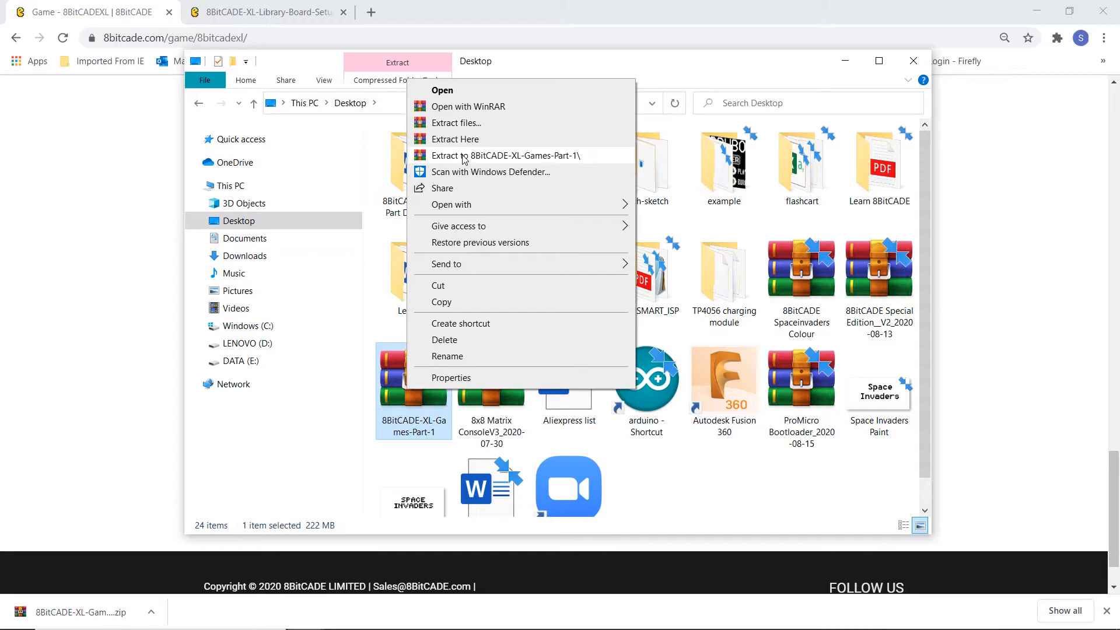
pyautogui.moveTo(468, 160)
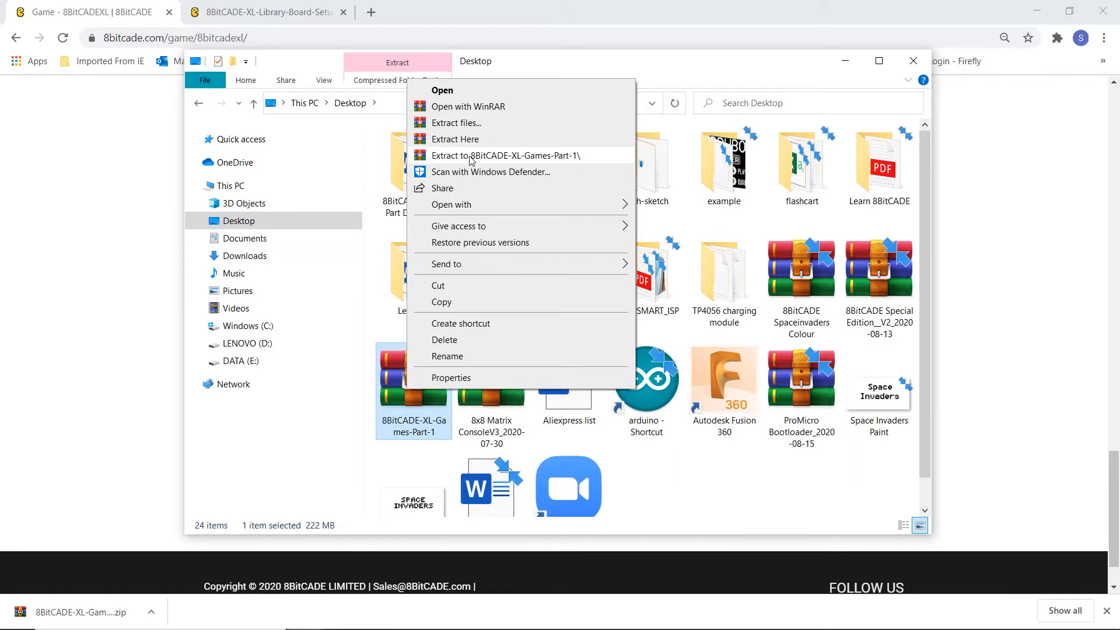
pyautogui.moveTo(475, 158)
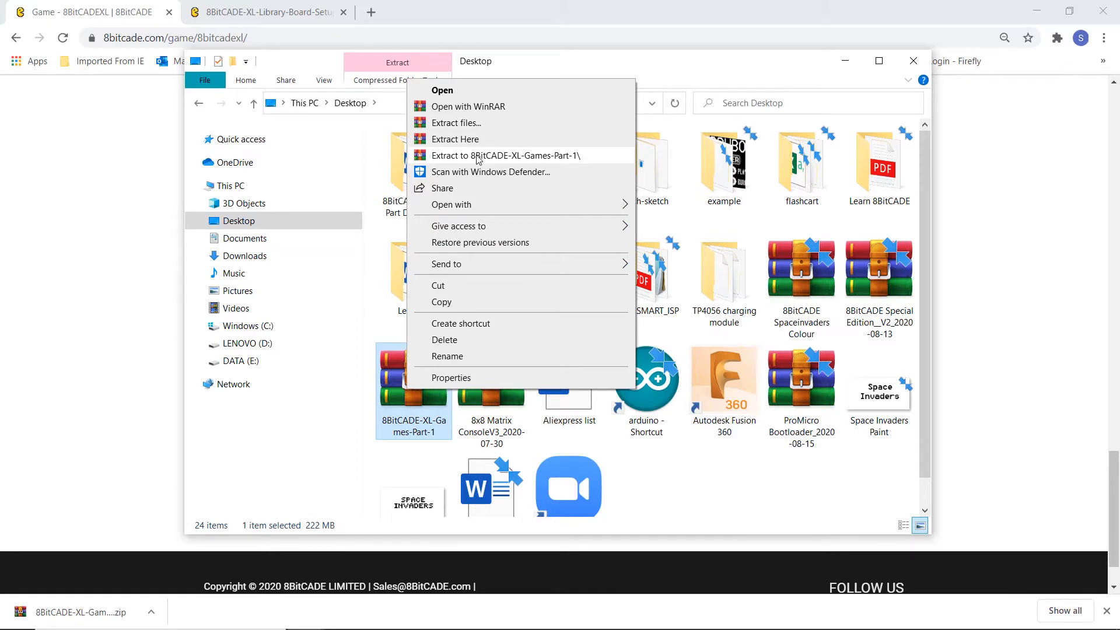
pyautogui.click(505, 155)
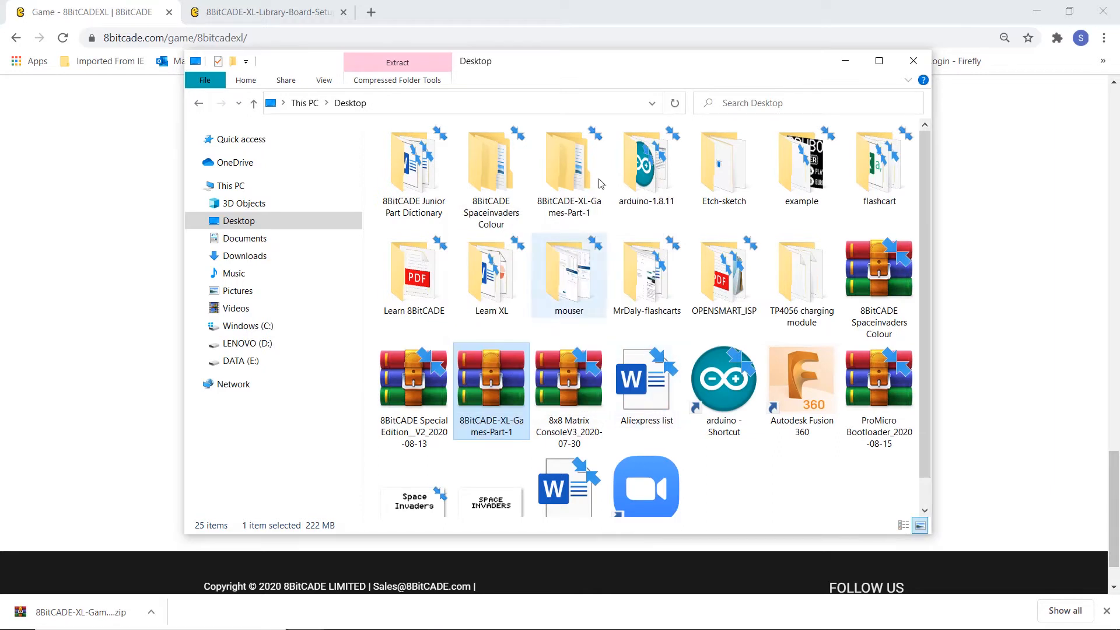
# Step: Browse into '8BitCADE & XL Games Part 1' and scroll its game folders down to Pong
pyautogui.doubleClick(492, 377)
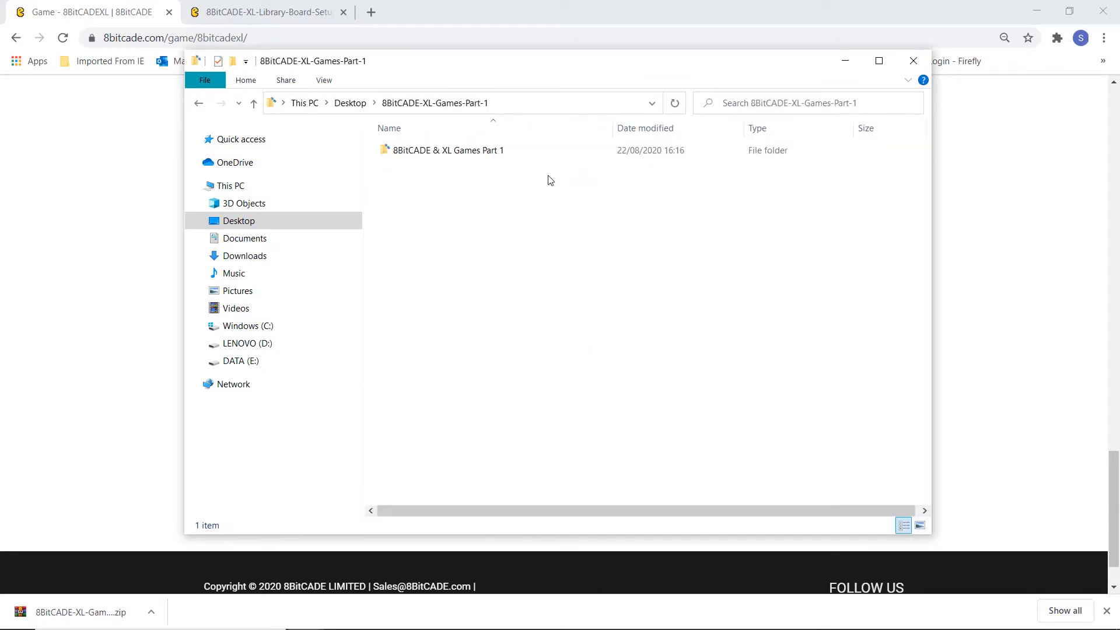
pyautogui.click(449, 150)
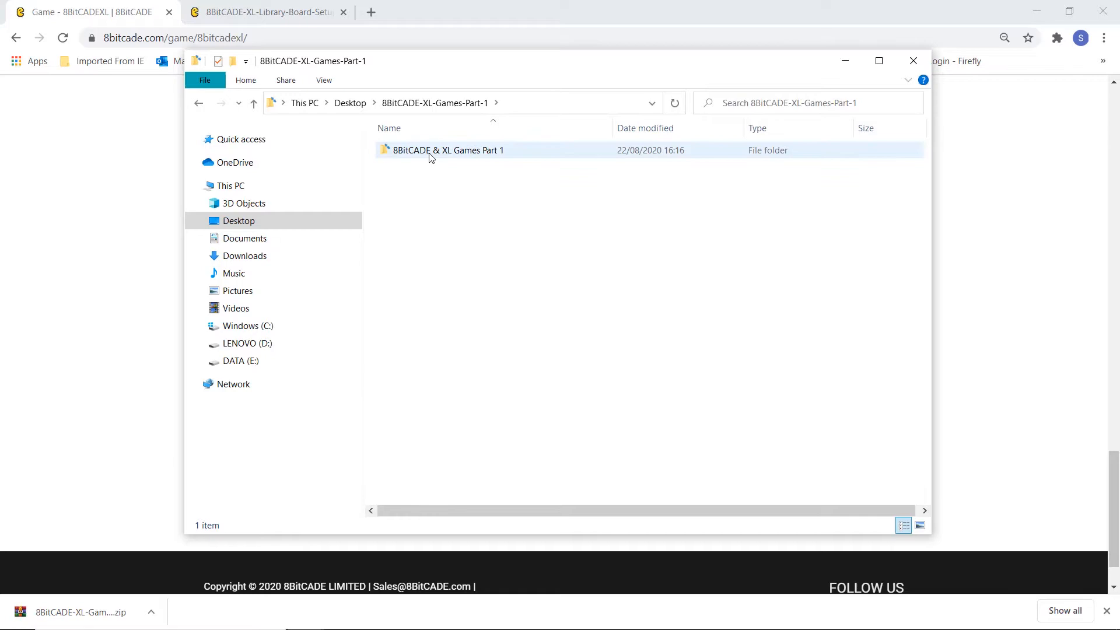
pyautogui.doubleClick(448, 151)
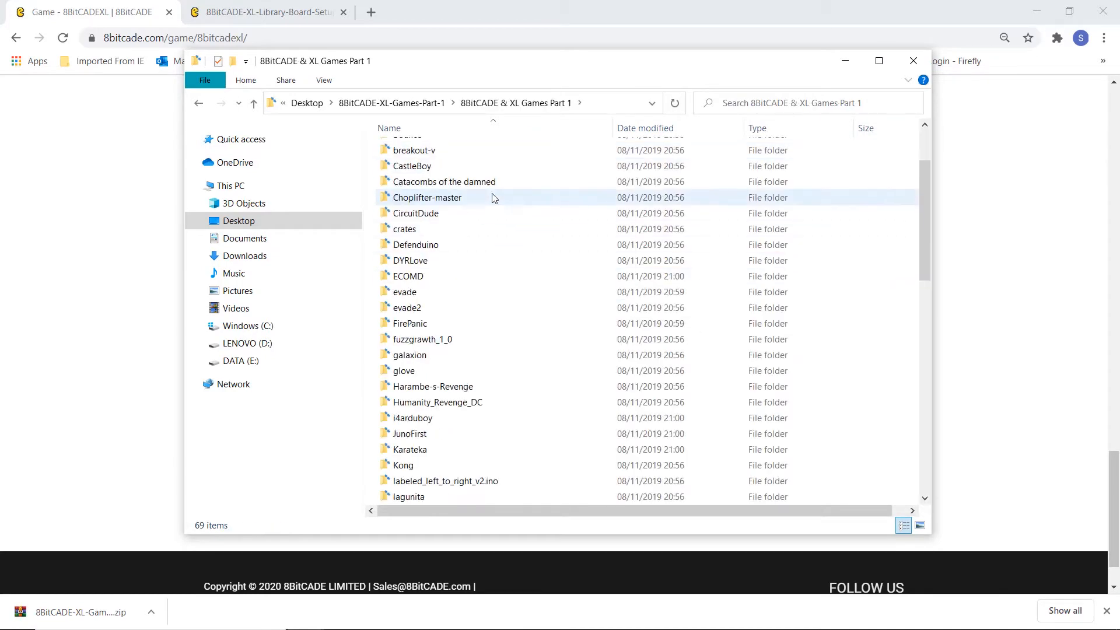
pyautogui.scroll(-3)
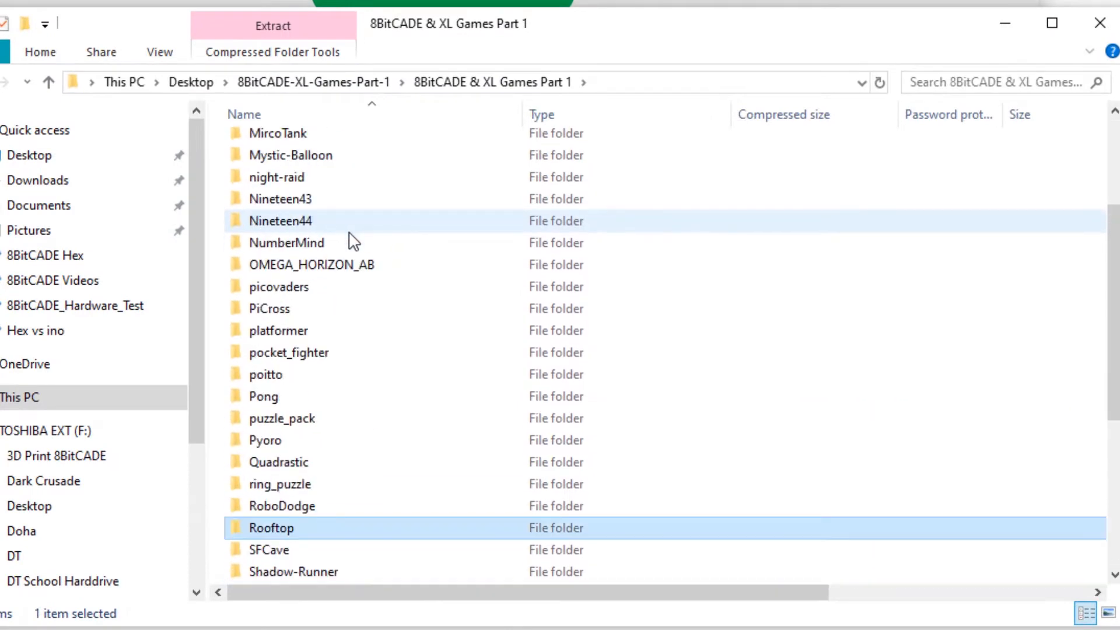
pyautogui.scroll(-3)
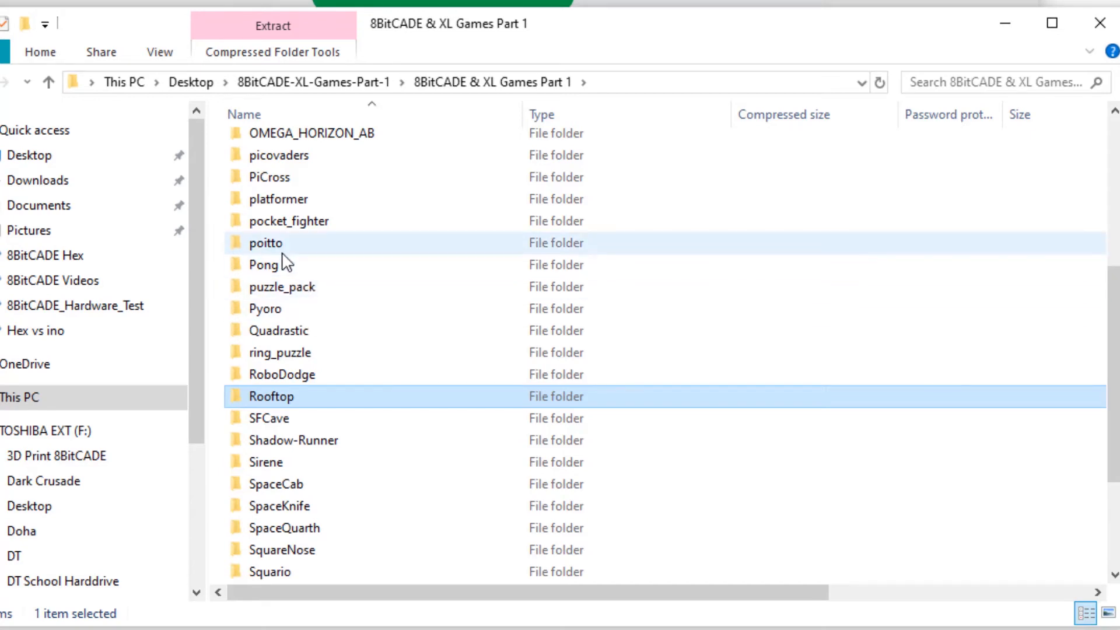
# Step: Enter the Pong folder's inner pong folder and launch the pong sketch in Arduino 1.8.11
pyautogui.click(262, 265)
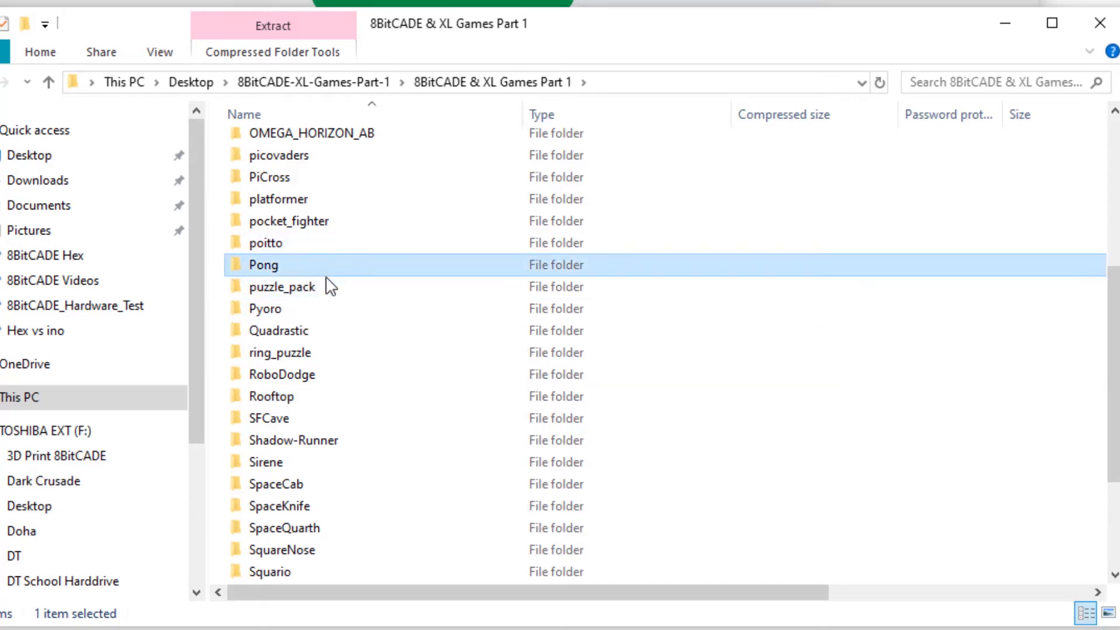
pyautogui.doubleClick(263, 265)
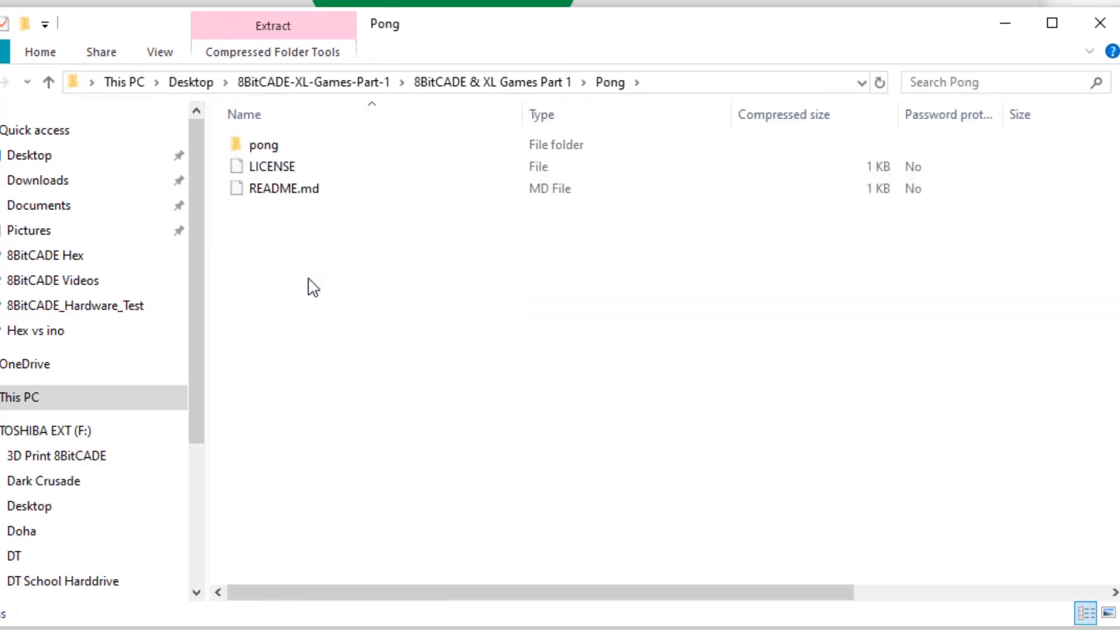
pyautogui.click(263, 145)
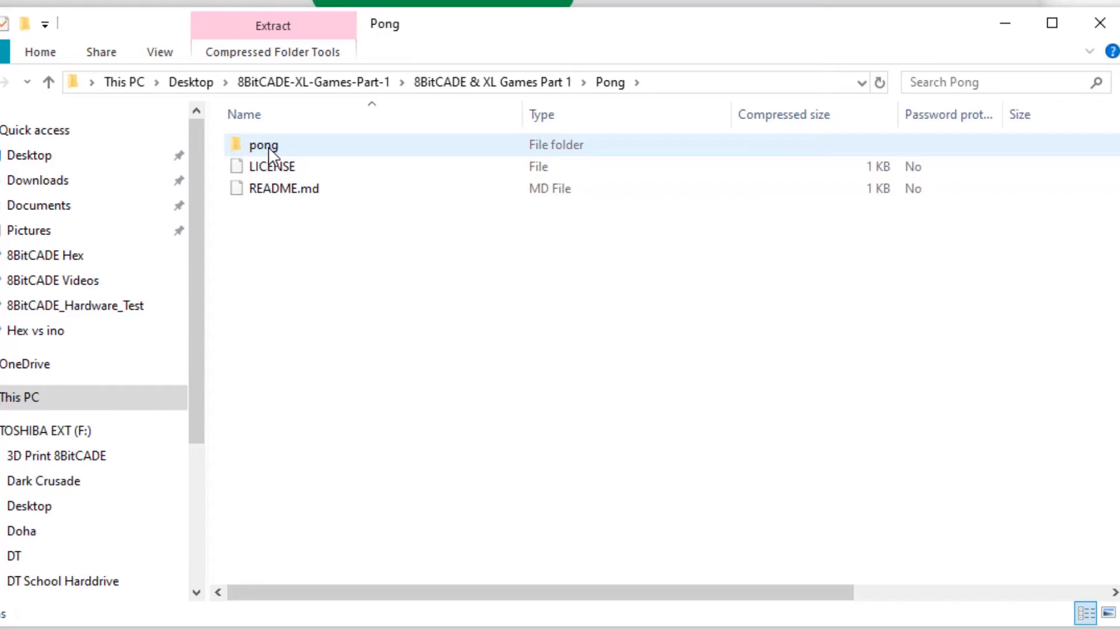
pyautogui.moveTo(256, 161)
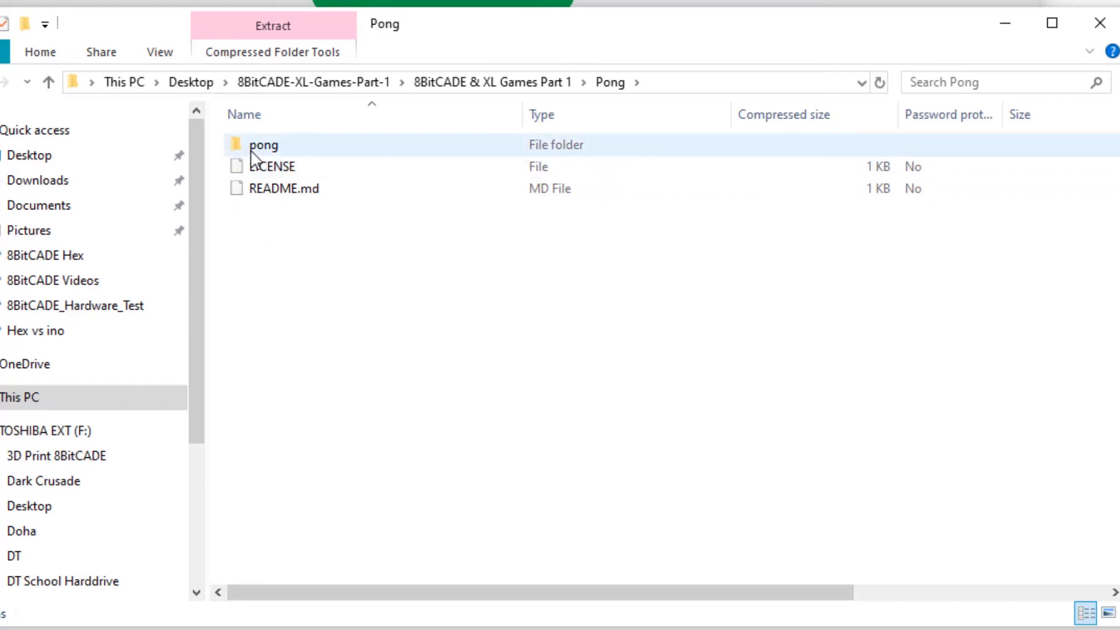
pyautogui.doubleClick(264, 145)
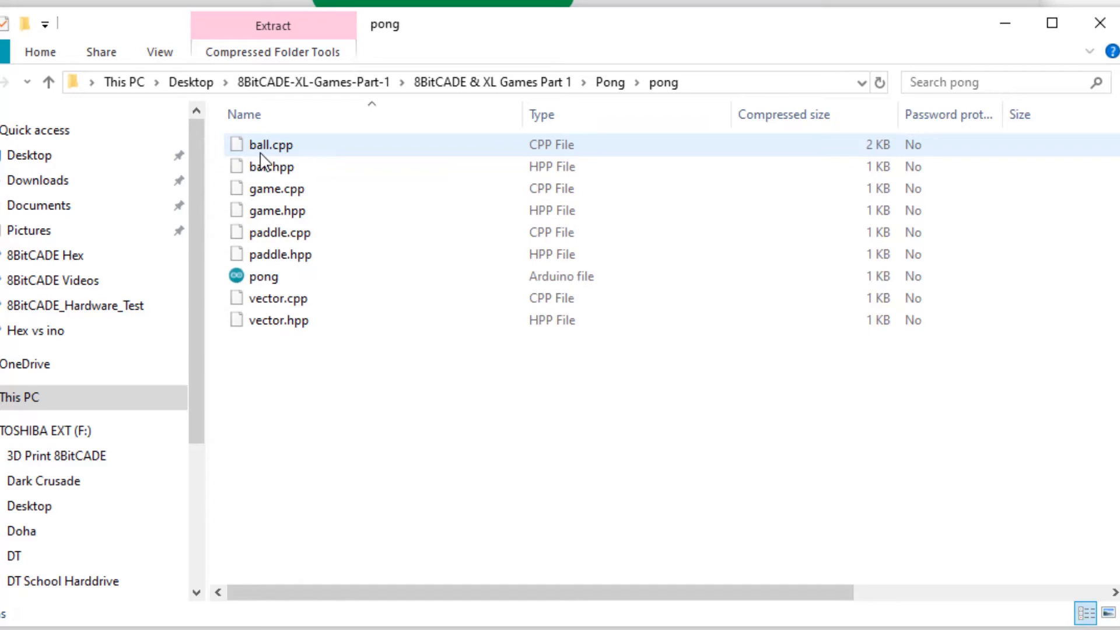
pyautogui.click(263, 277)
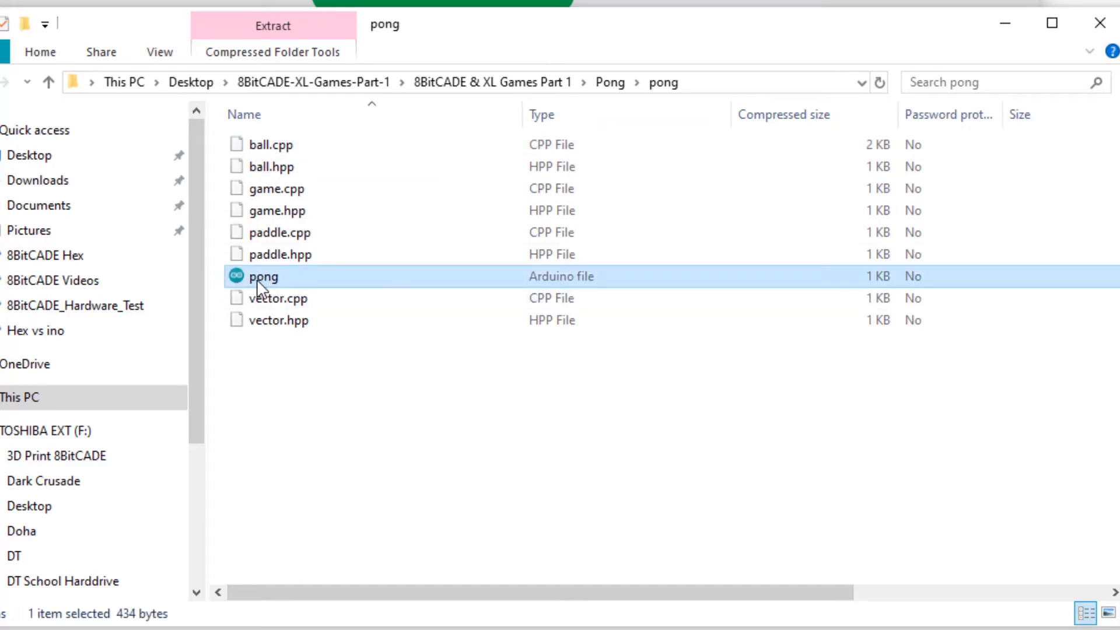
pyautogui.moveTo(660, 293)
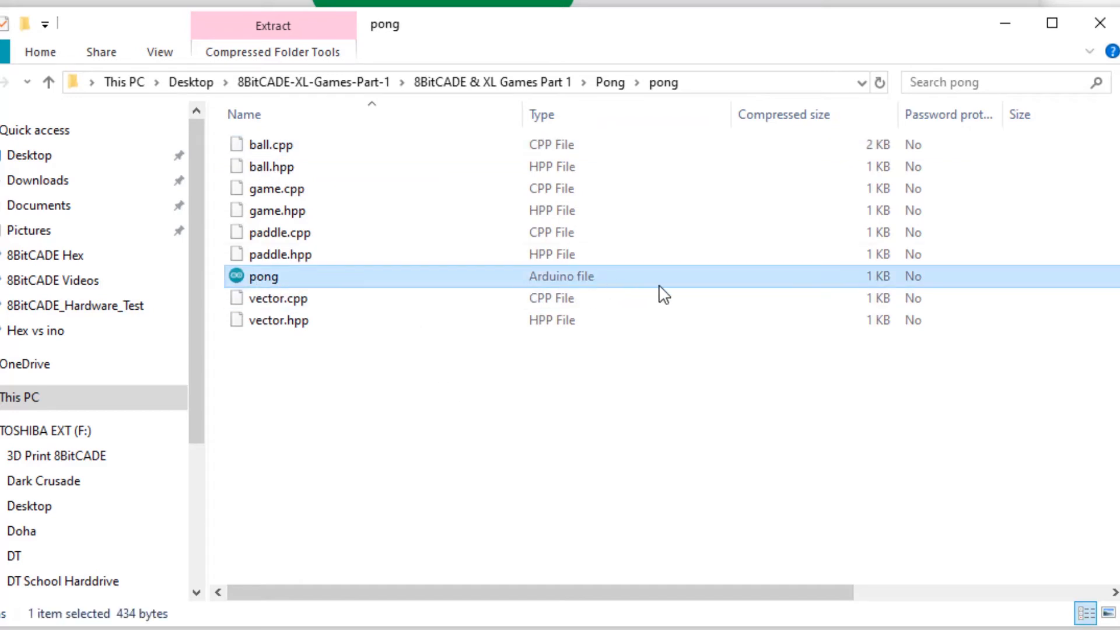
pyautogui.moveTo(291, 286)
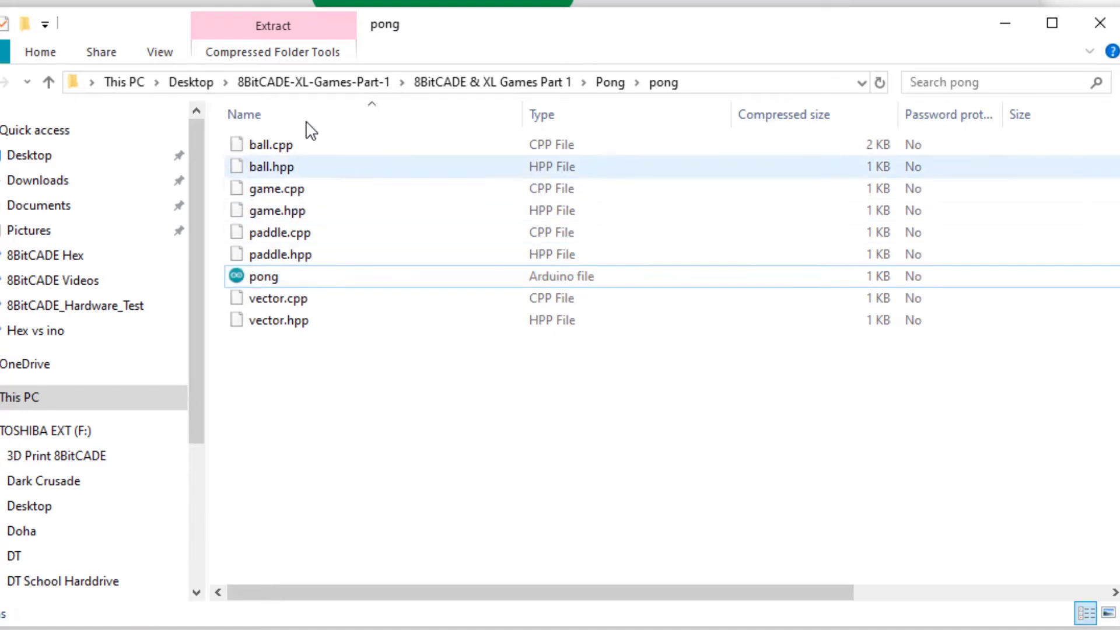
pyautogui.click(270, 144)
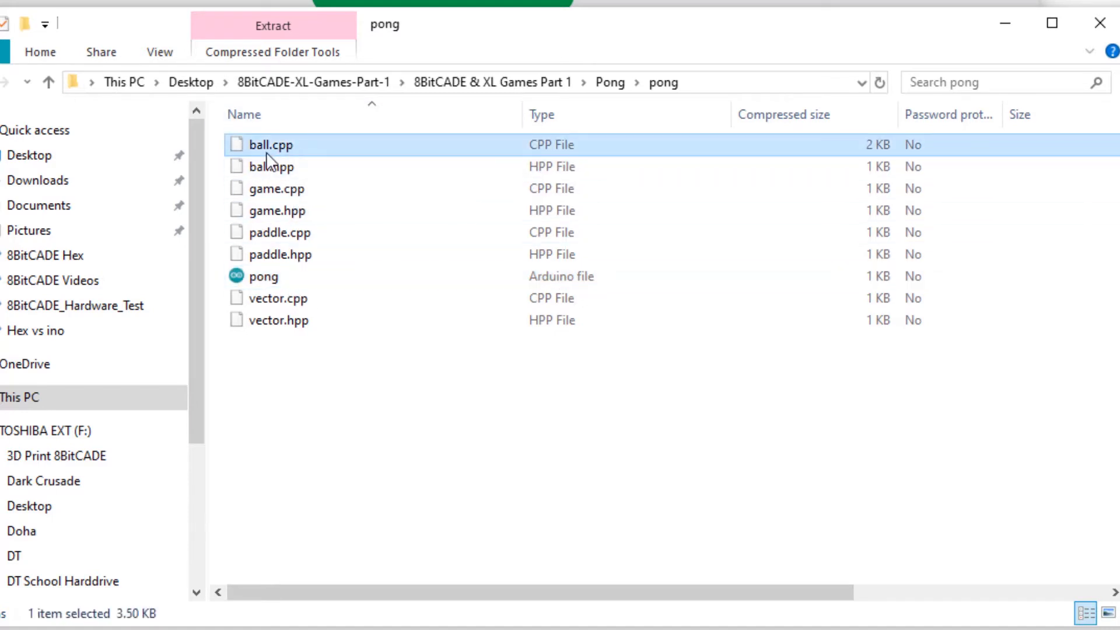
pyautogui.click(269, 167)
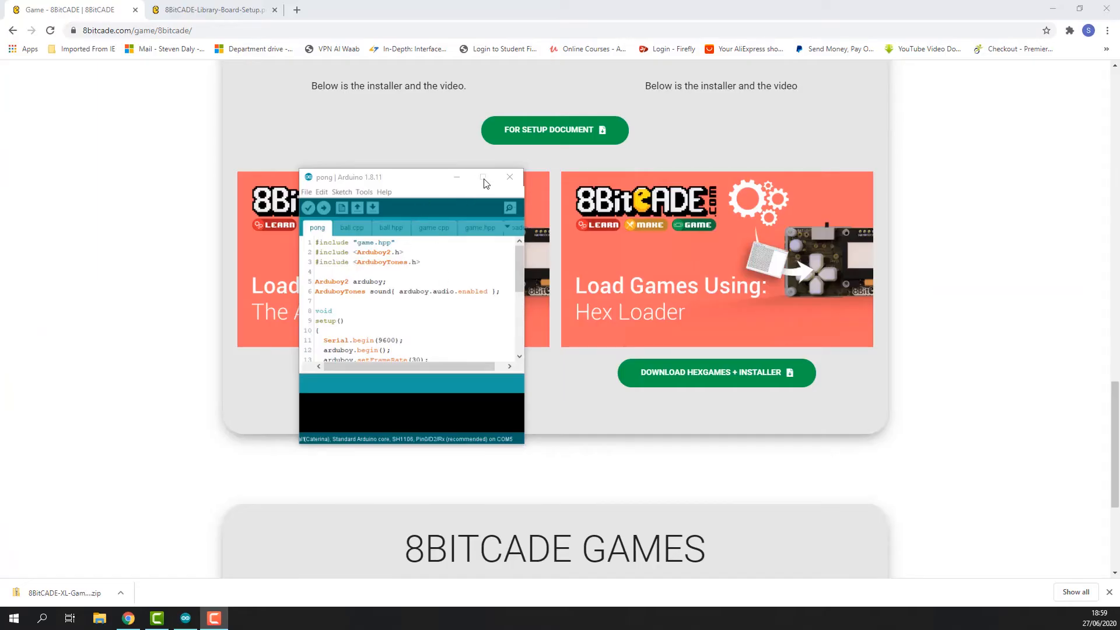
# Step: Maximize Arduino, review the ball.cpp and ball.hpp tabs, and return to the pong code
pyautogui.click(483, 177)
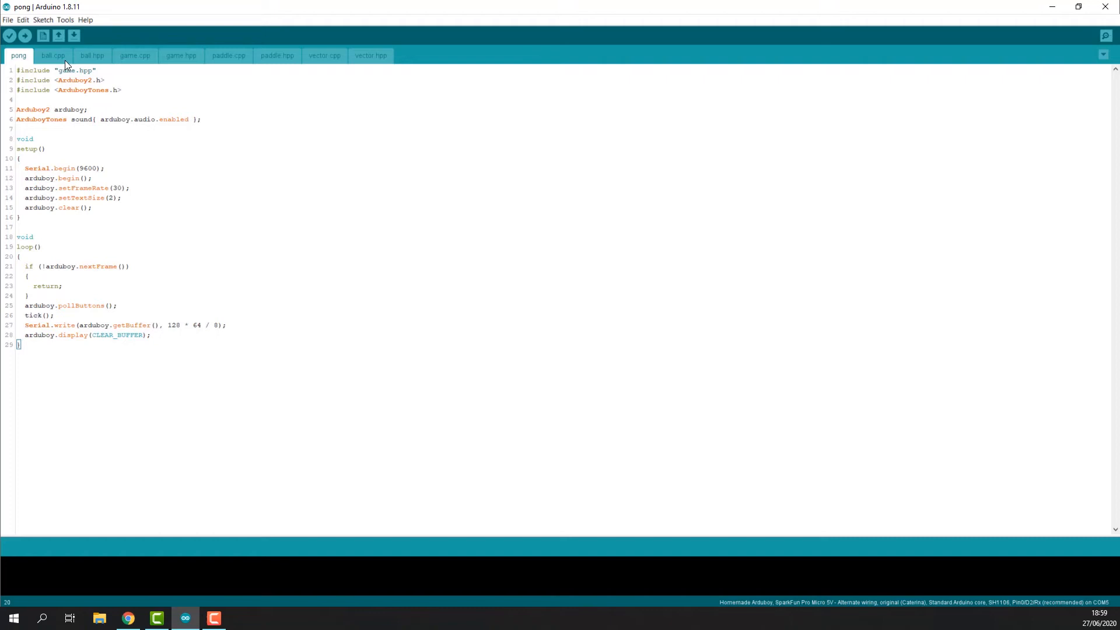
pyautogui.click(52, 55)
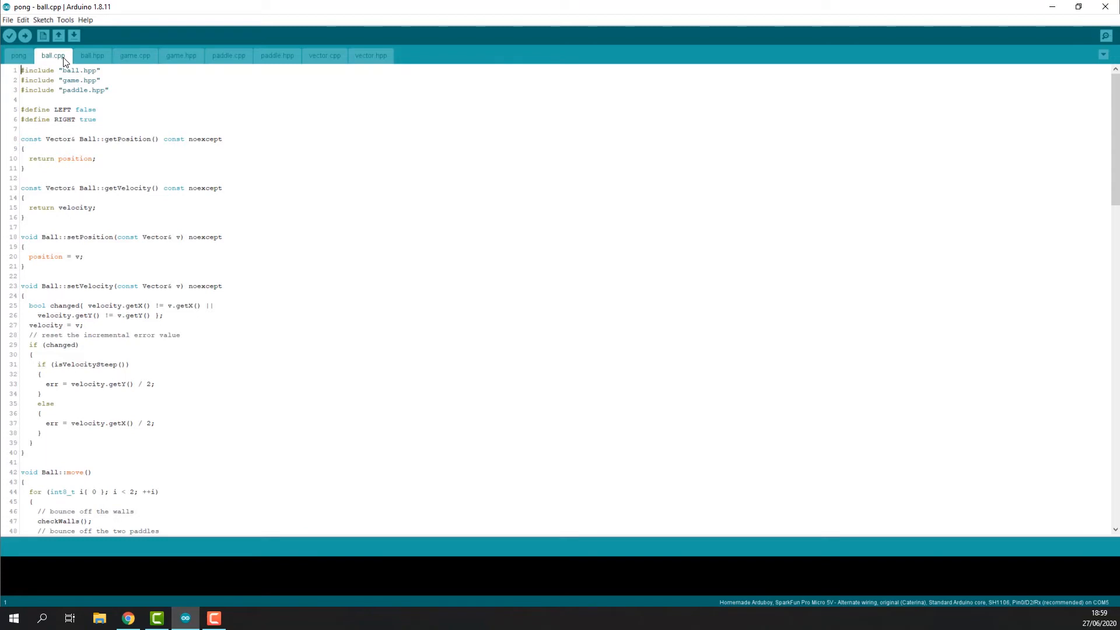
pyautogui.click(91, 54)
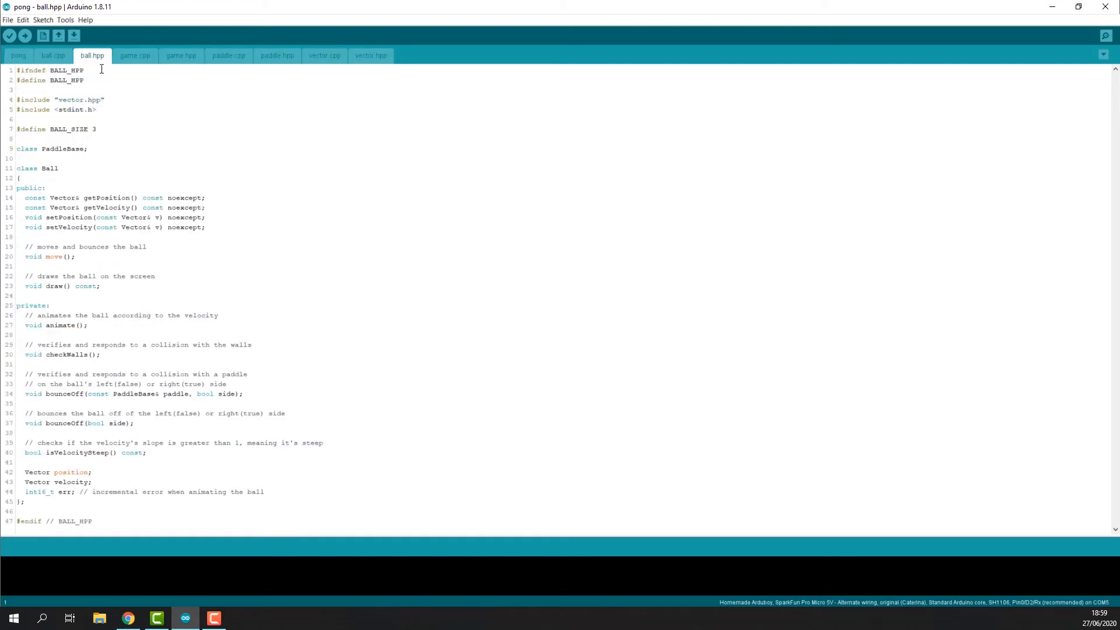
pyautogui.moveTo(115, 125)
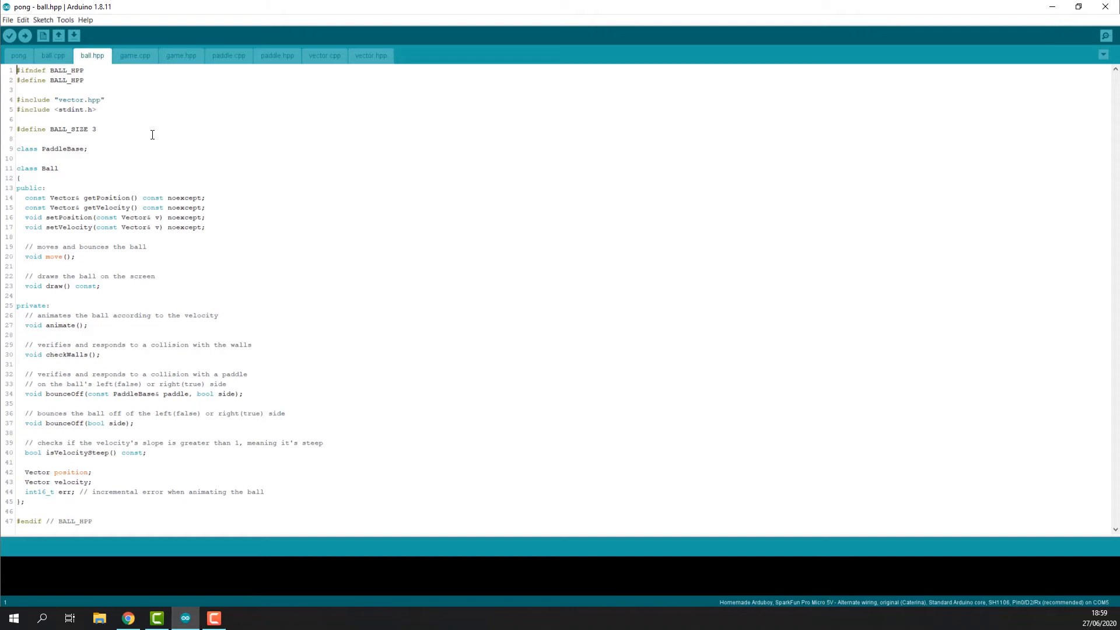
pyautogui.click(53, 56)
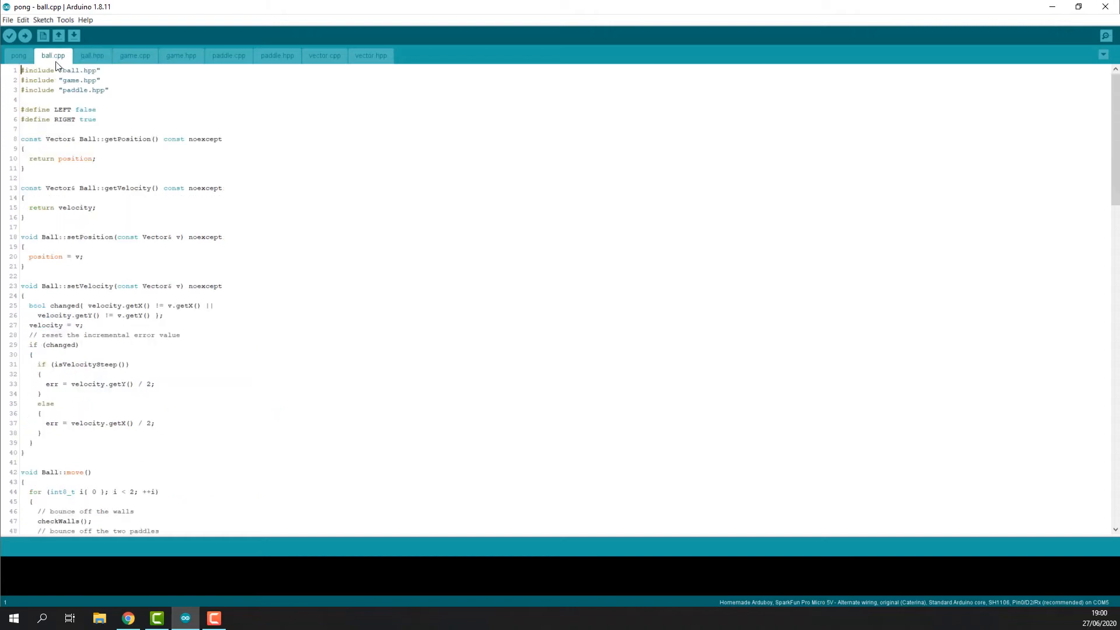
pyautogui.click(17, 55)
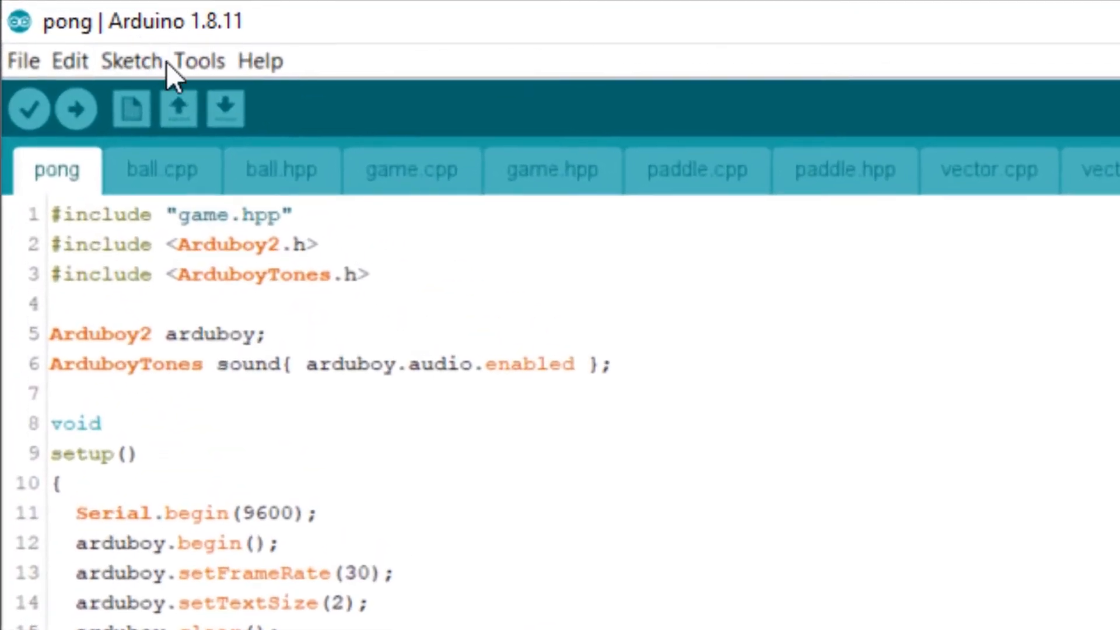
# Step: Review the board settings: Cathy3K bootloader, Arduino optimized core, SSD1309 display
pyautogui.click(198, 61)
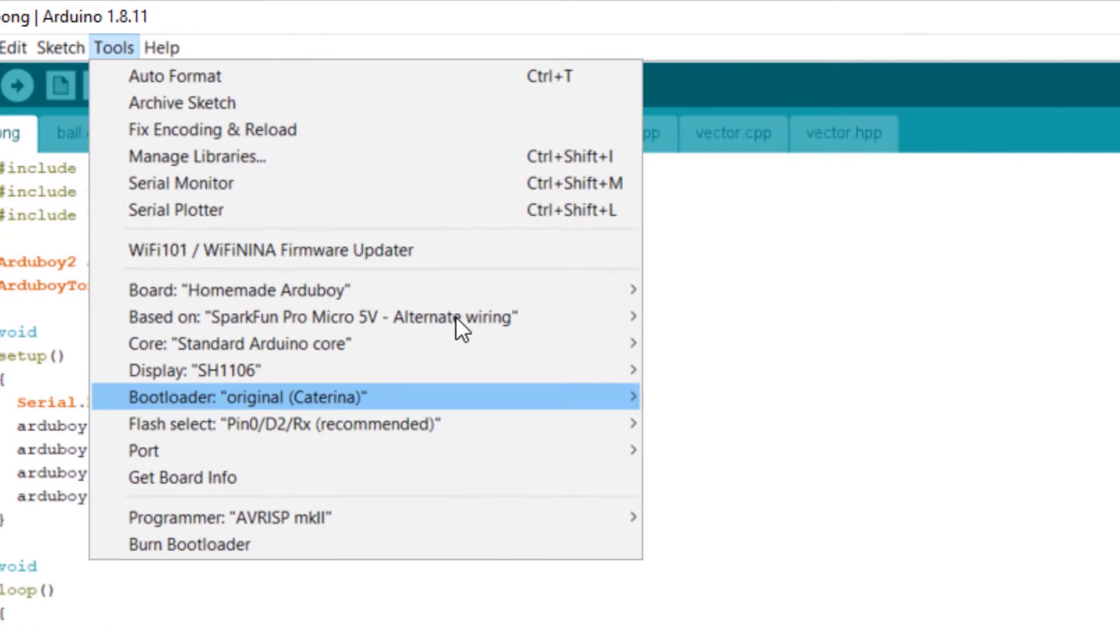
pyautogui.moveTo(347, 289)
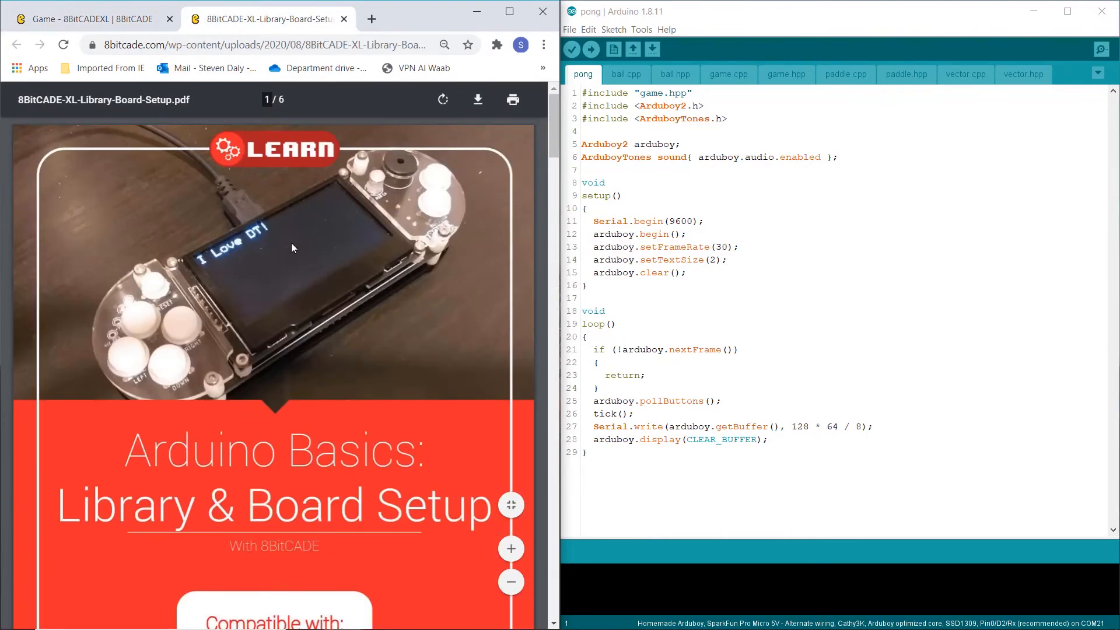
# Step: Scroll the setup PDF to page 4's reference image of the required board settings
pyautogui.scroll(-3)
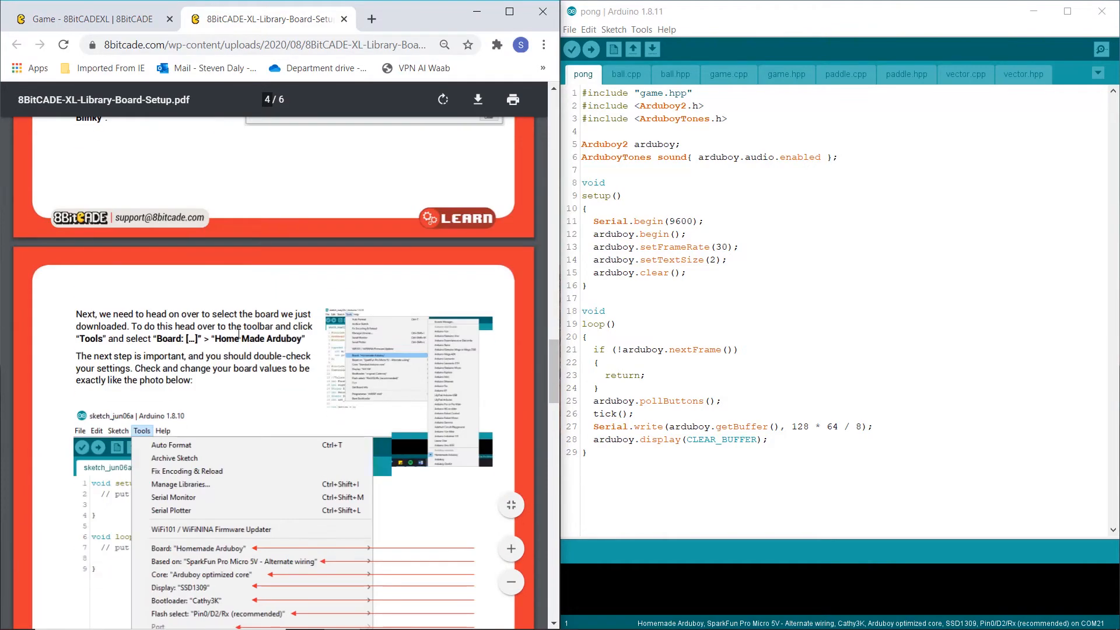
pyautogui.scroll(-3)
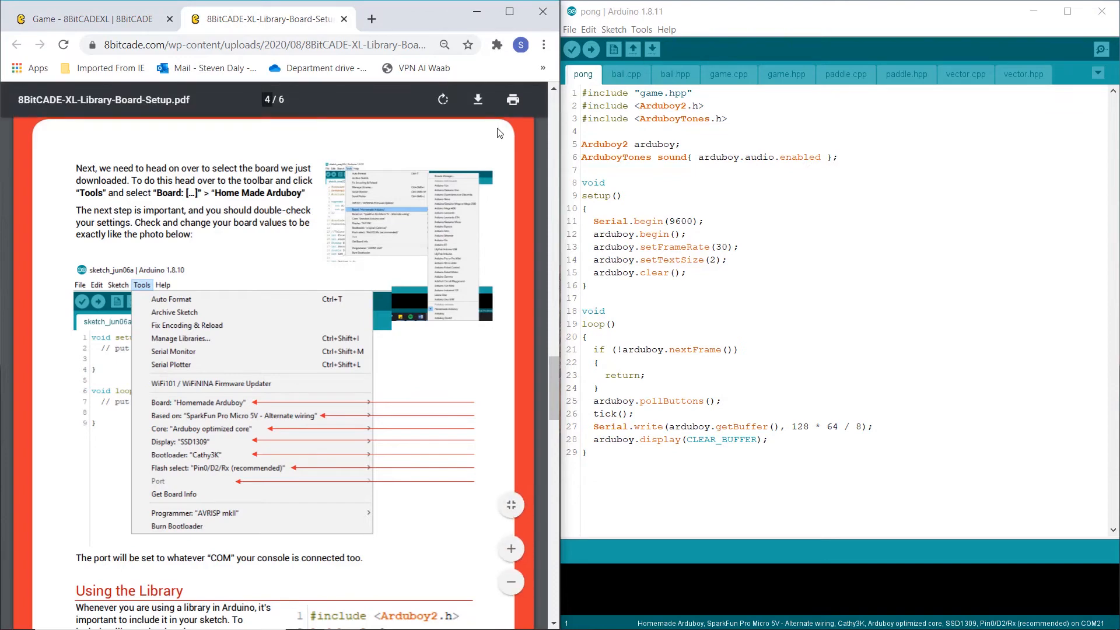
pyautogui.scroll(-3)
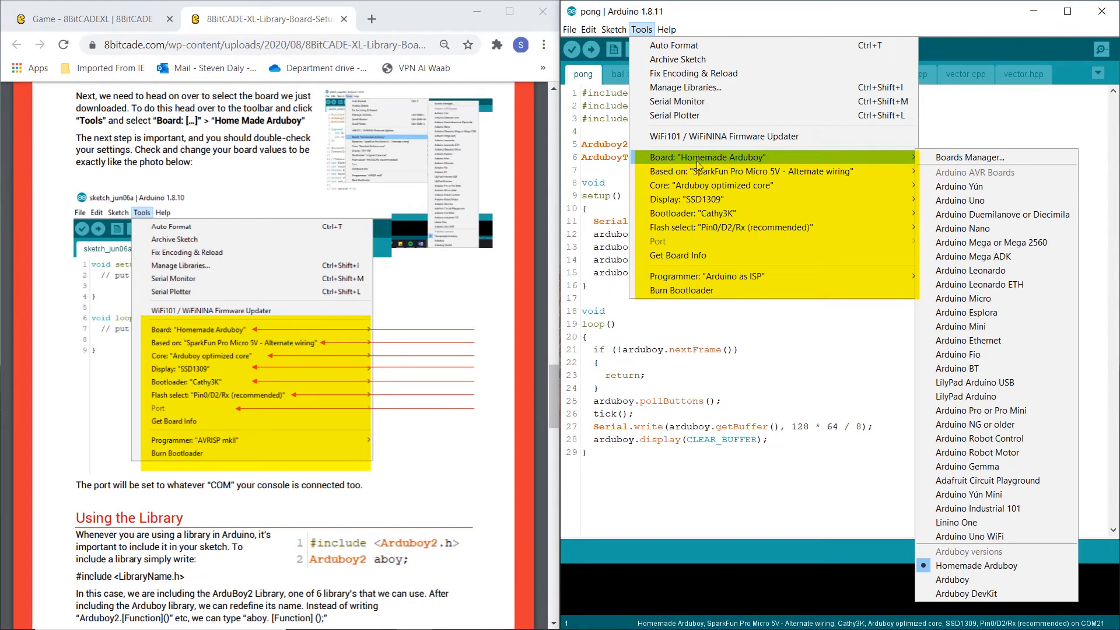
pyautogui.moveTo(744, 170)
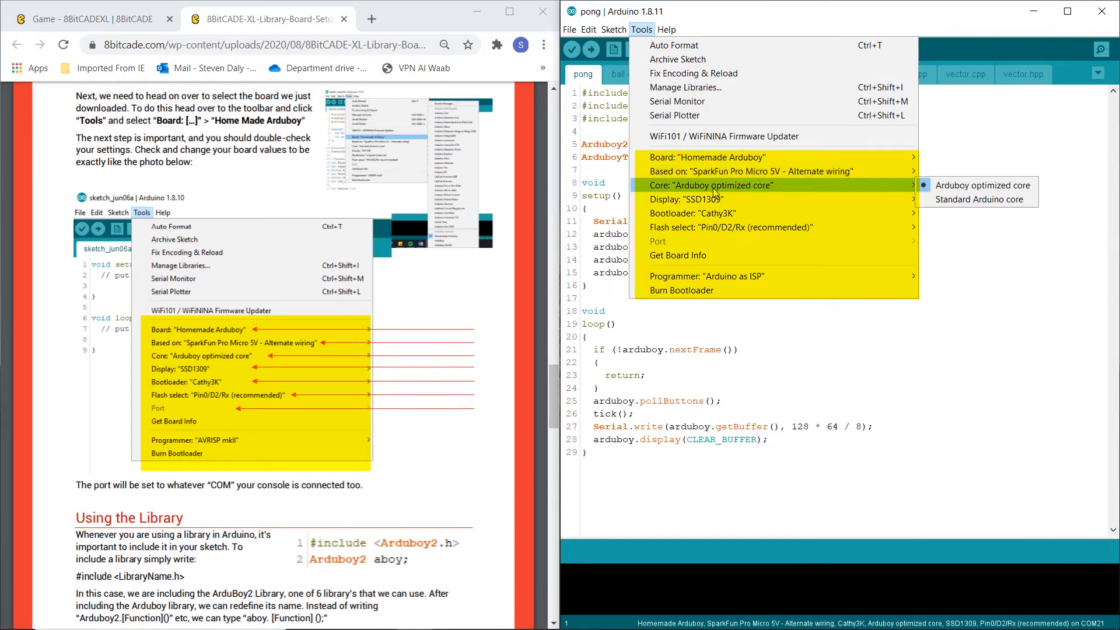
pyautogui.moveTo(686, 199)
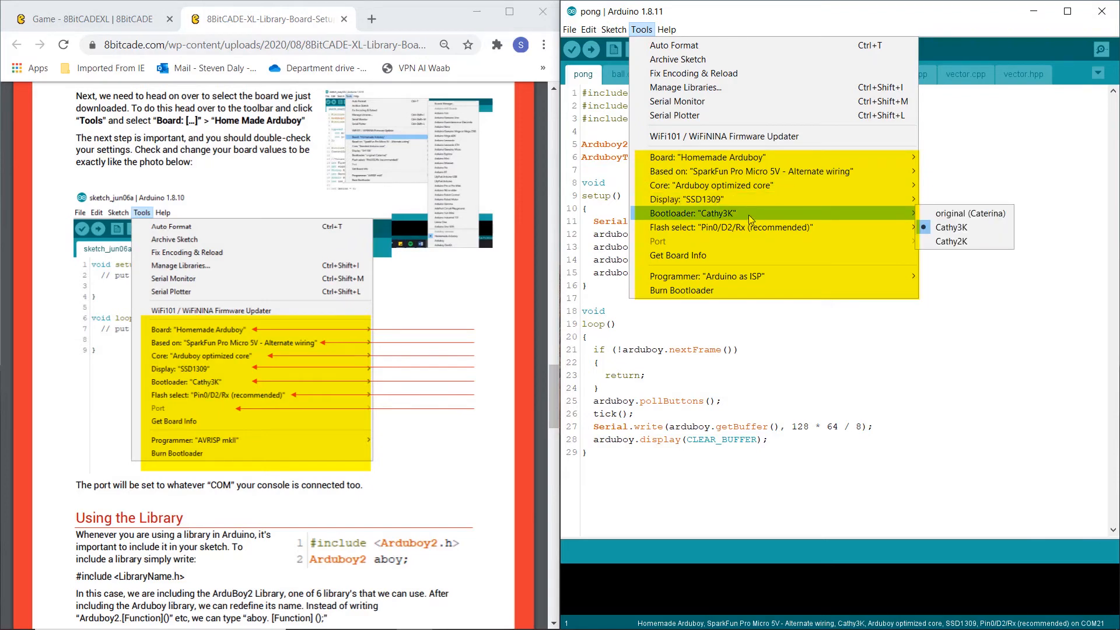
pyautogui.moveTo(740, 246)
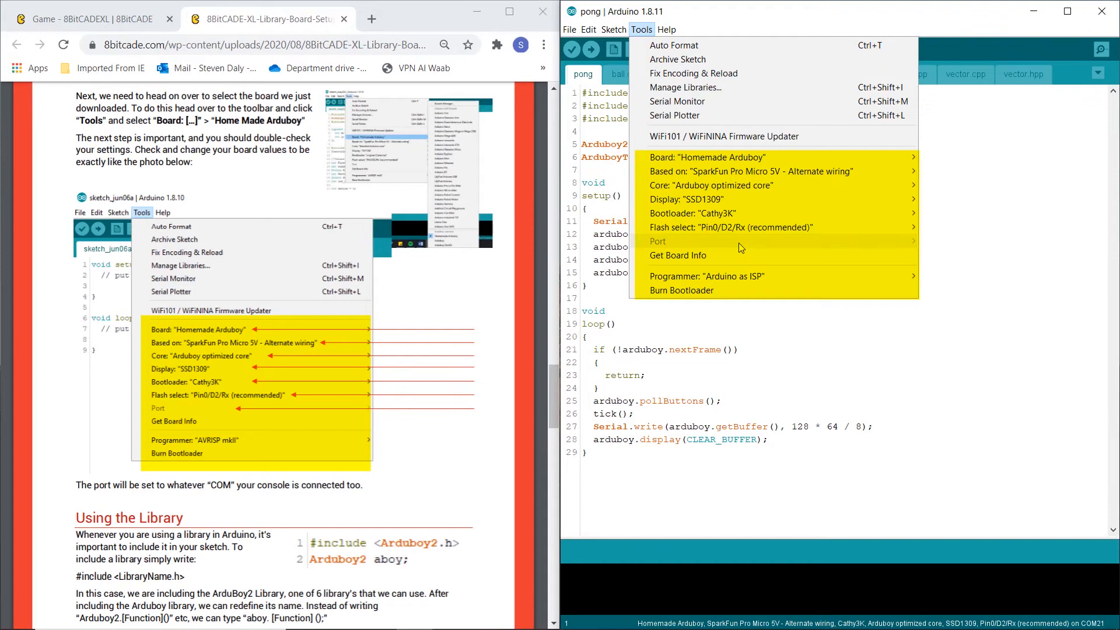
pyautogui.moveTo(703, 245)
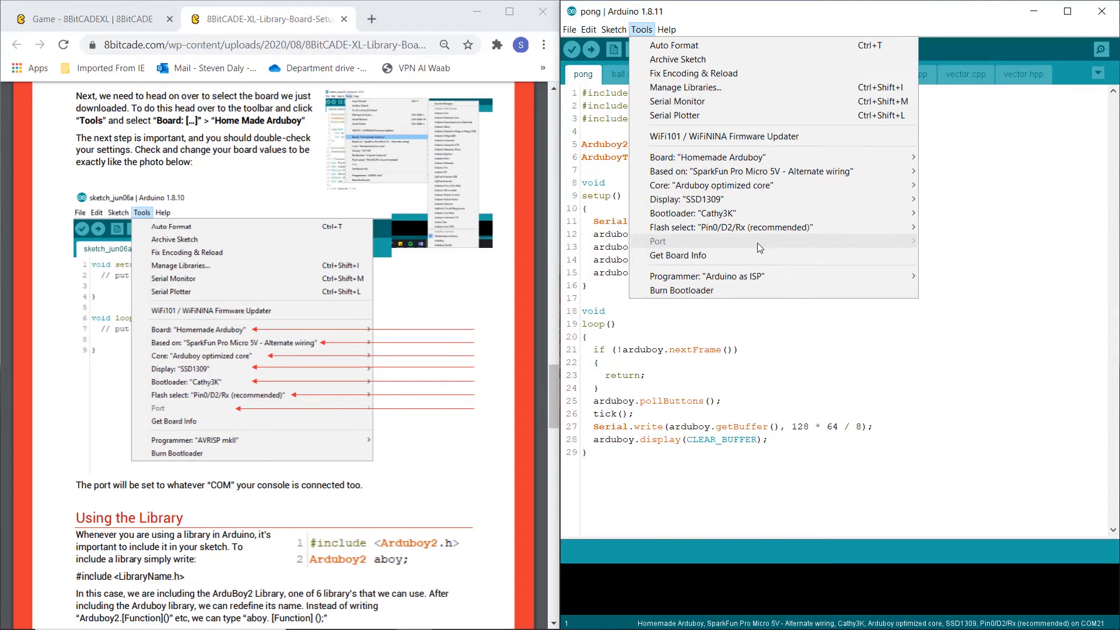
pyautogui.moveTo(906, 248)
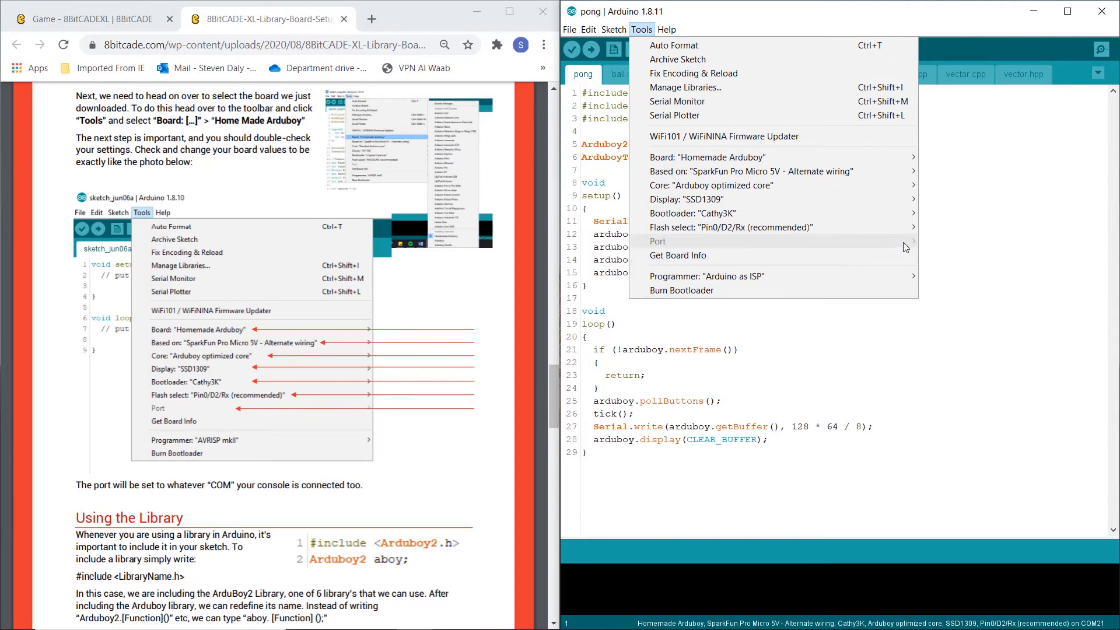
pyautogui.moveTo(873, 251)
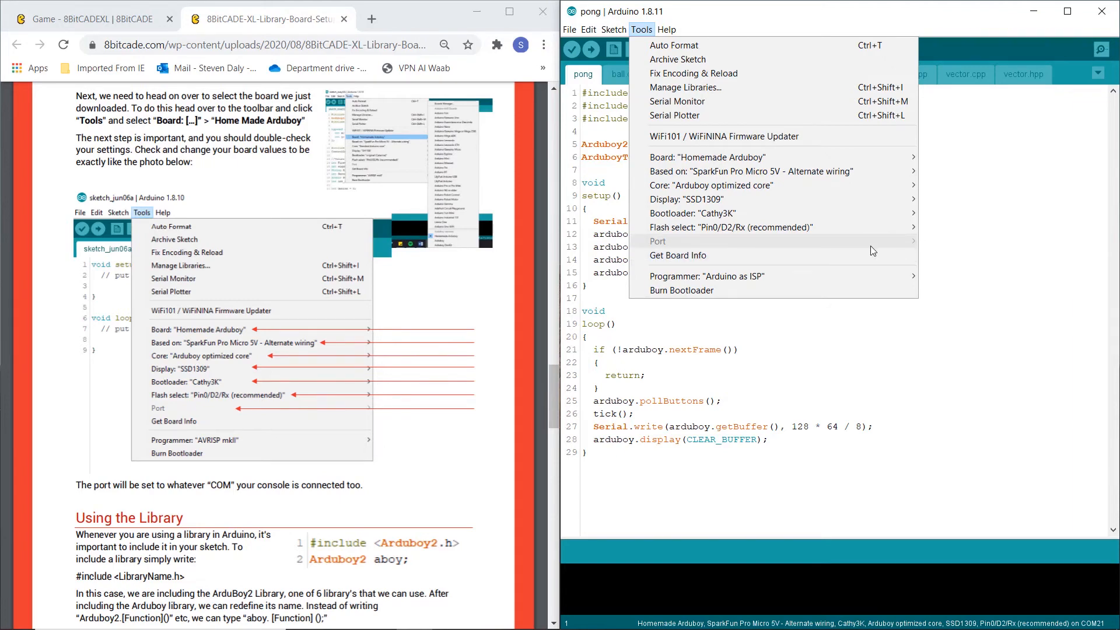
pyautogui.moveTo(707, 277)
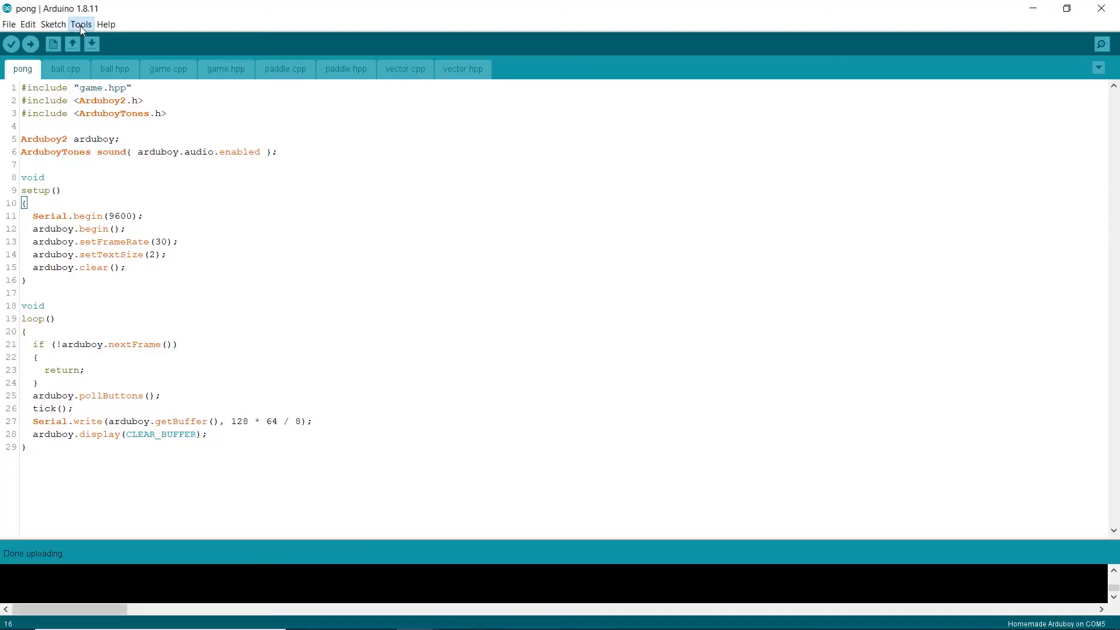
# Step: Set the upload port to COM5 (Arduino Leonardo) from the Tools menu
pyautogui.click(80, 23)
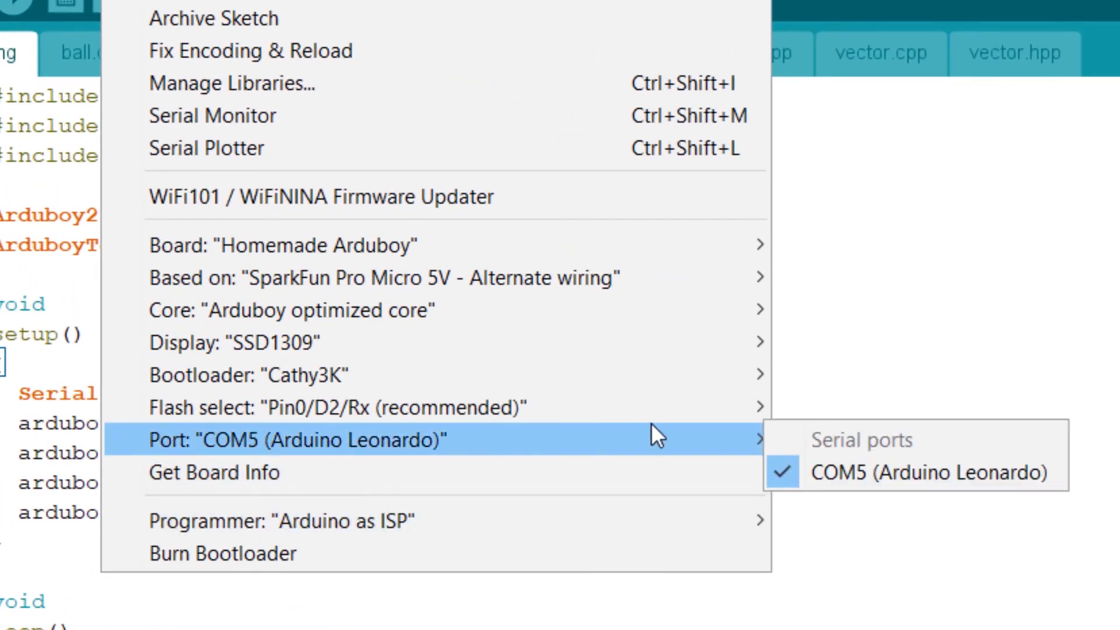
pyautogui.moveTo(878, 482)
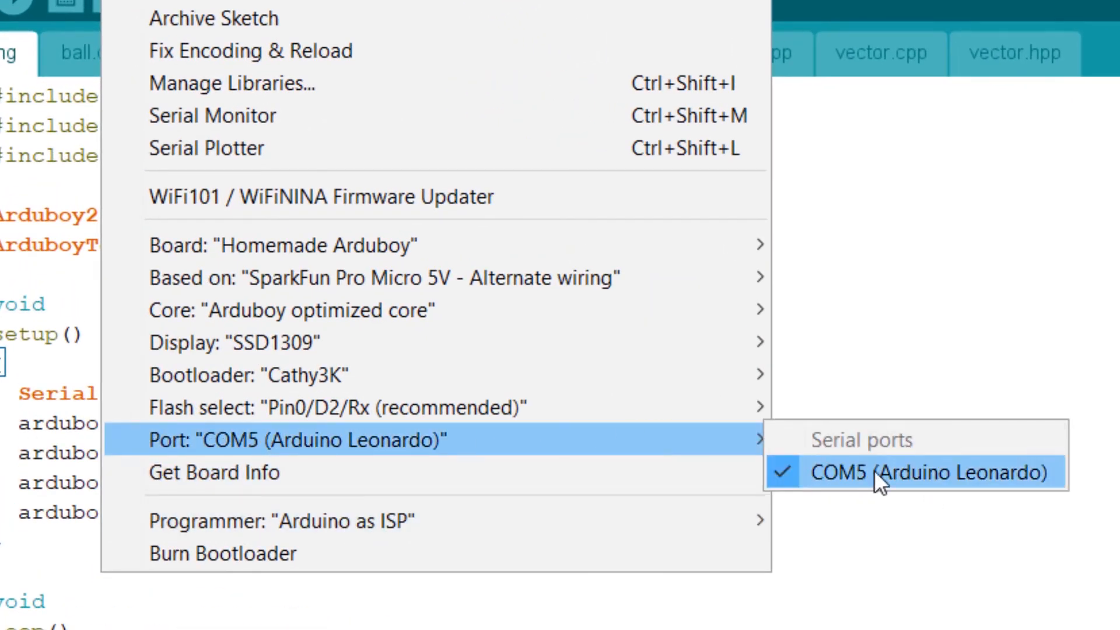
pyautogui.moveTo(1029, 479)
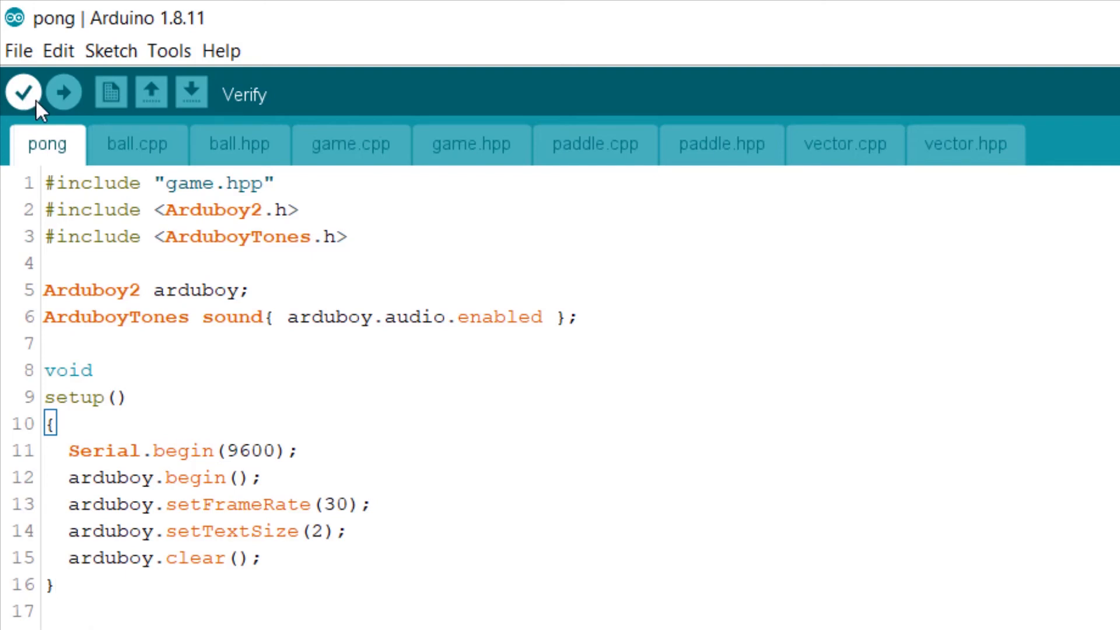
pyautogui.moveTo(33, 121)
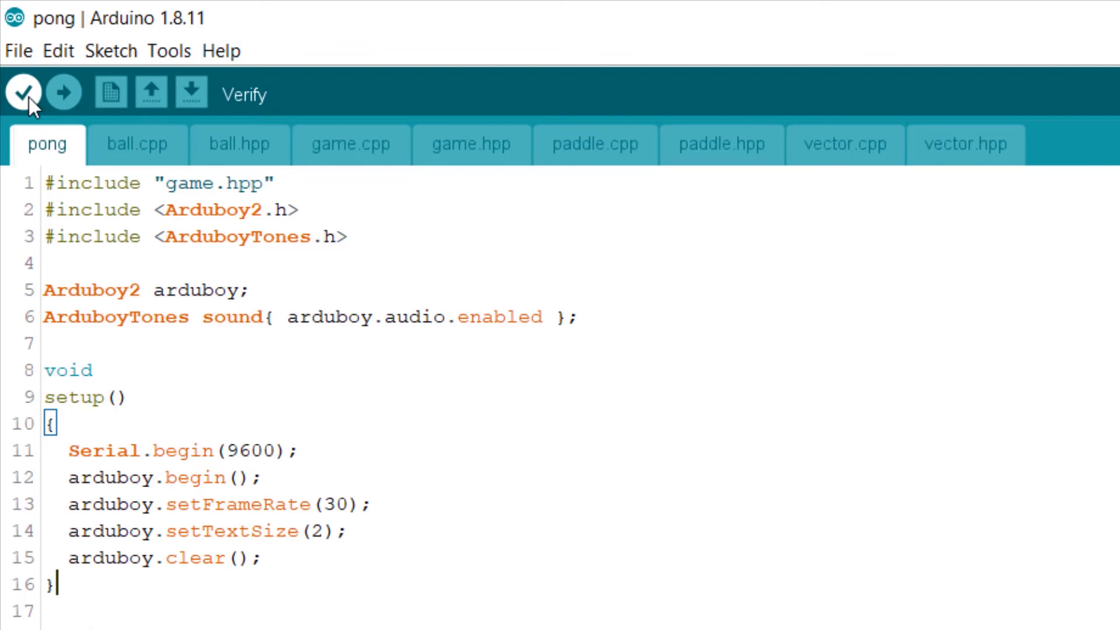
# Step: Verify the pong sketch so it compiles with the chosen board settings
pyautogui.click(24, 91)
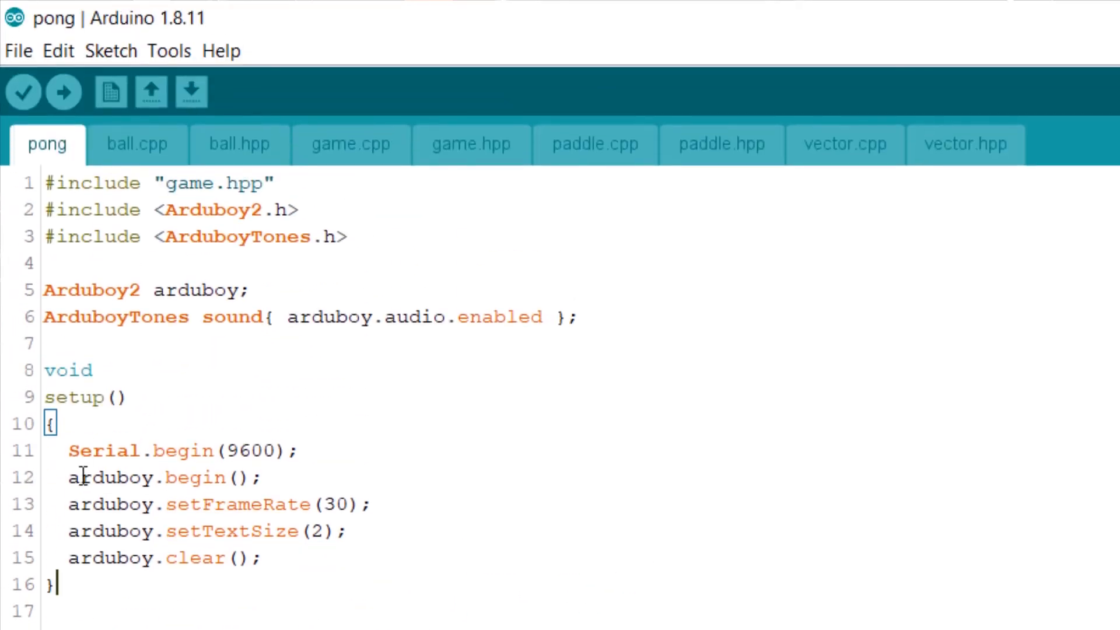
pyautogui.scroll(-3)
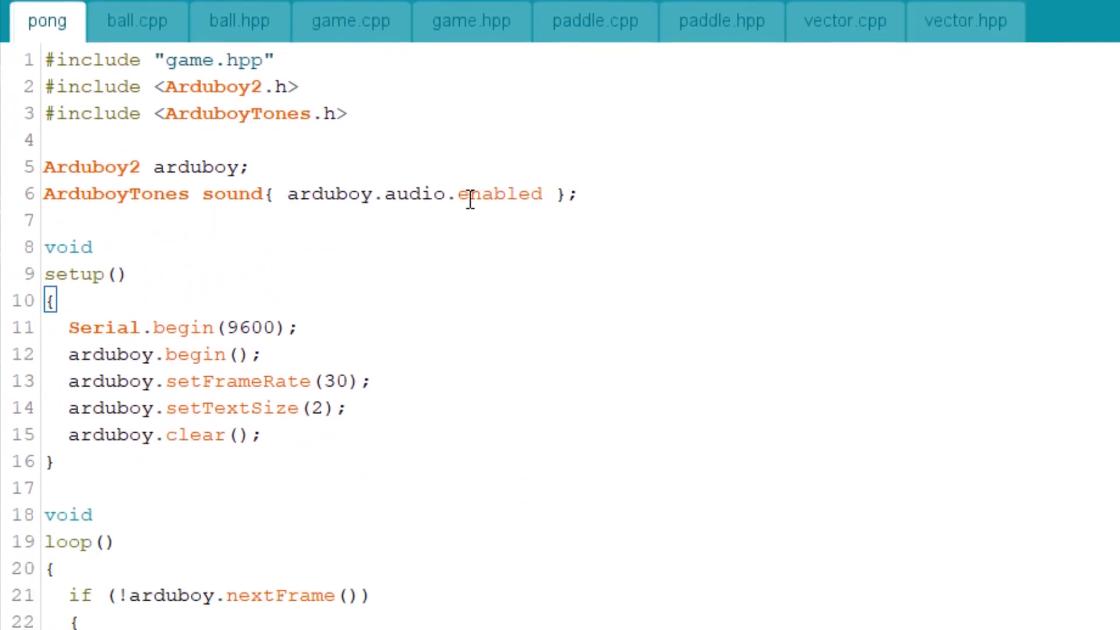